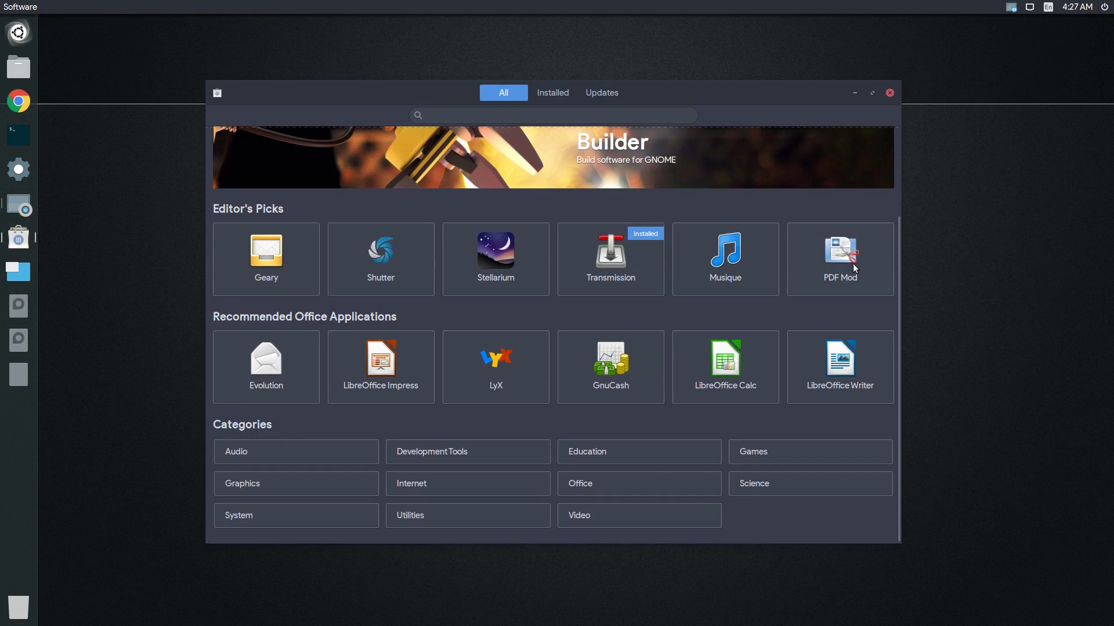
Browse the Development Tools category and its Databases section, then return to the overview
click(432, 452)
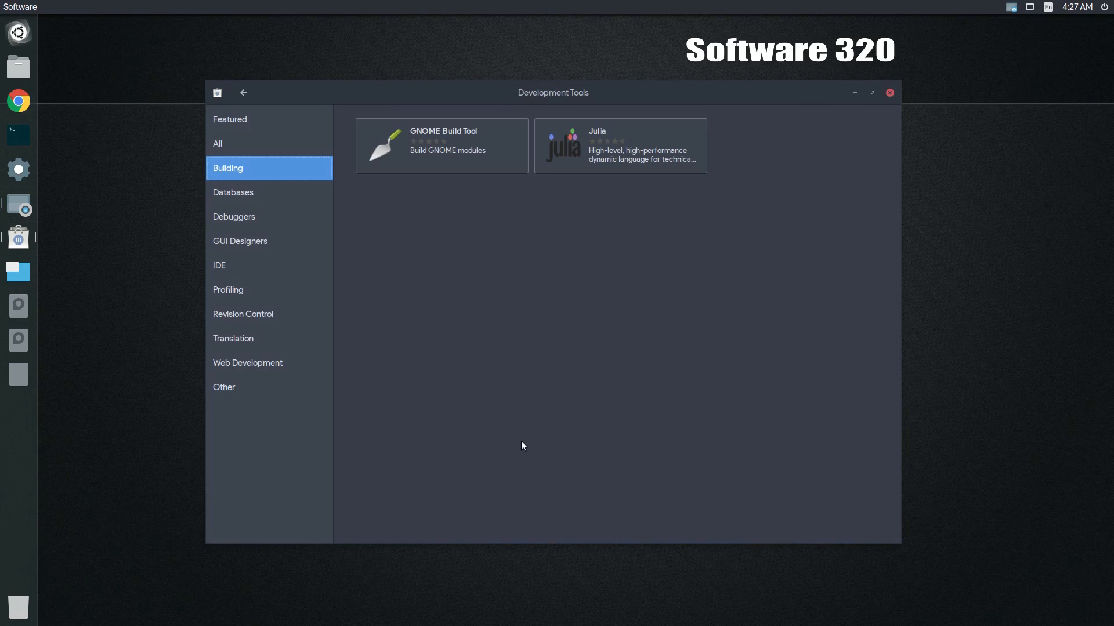
click(232, 192)
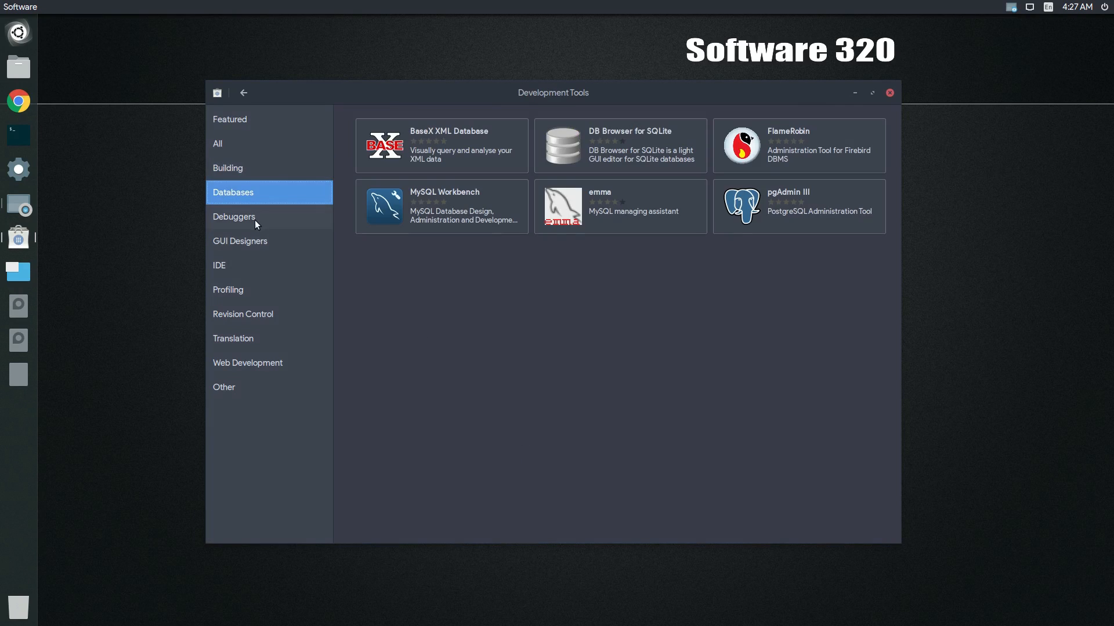
click(243, 93)
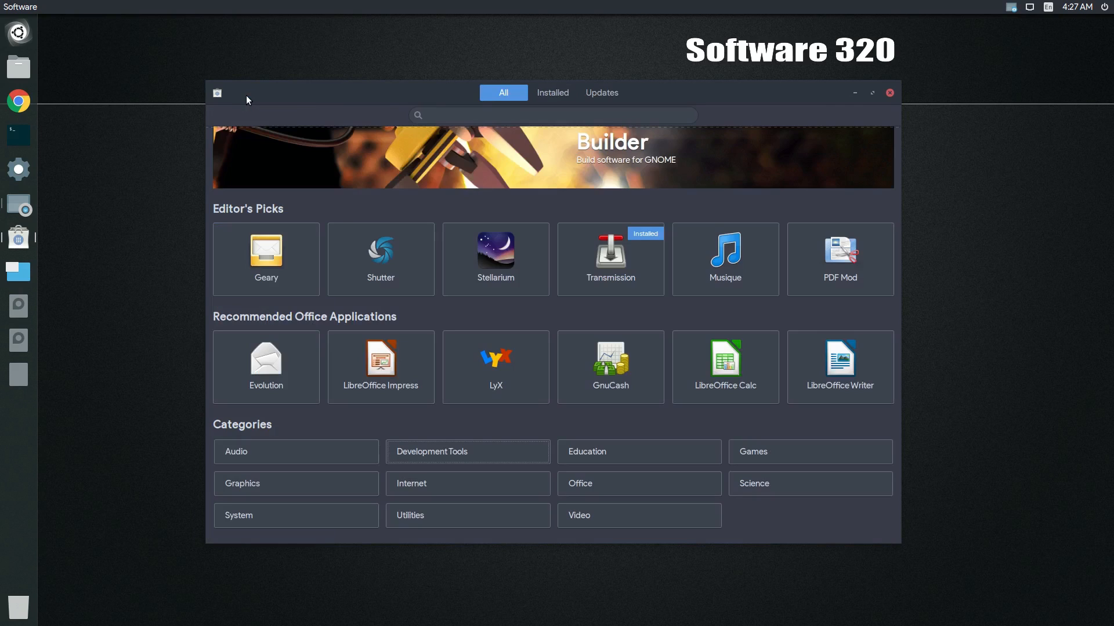
Show the Installed applications list, briefly toggling selection mode, and scroll down it
click(552, 93)
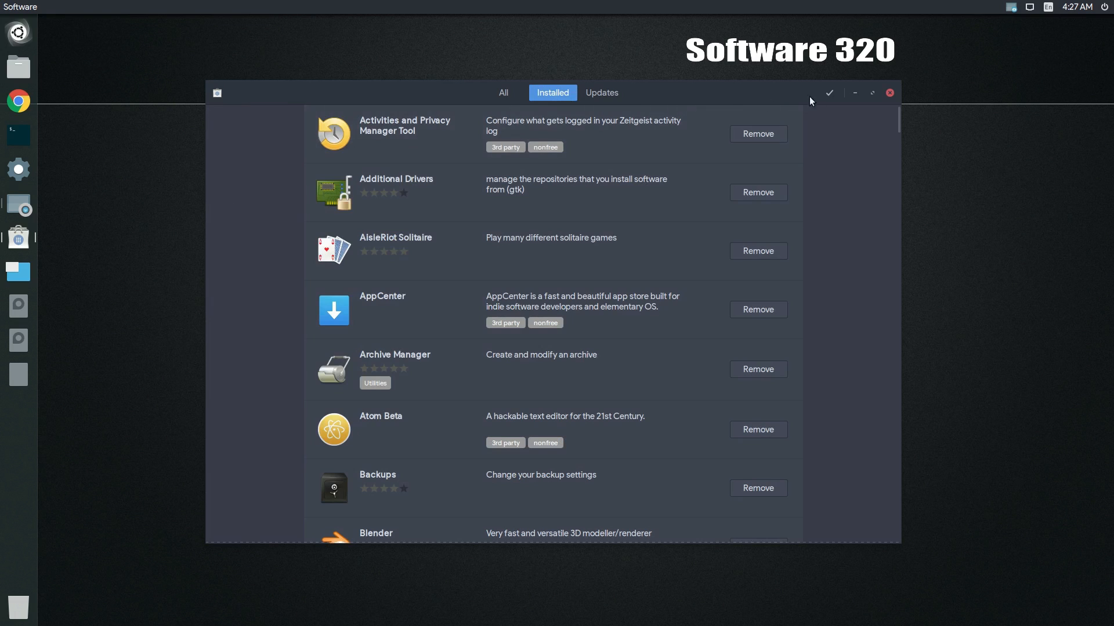
click(828, 93)
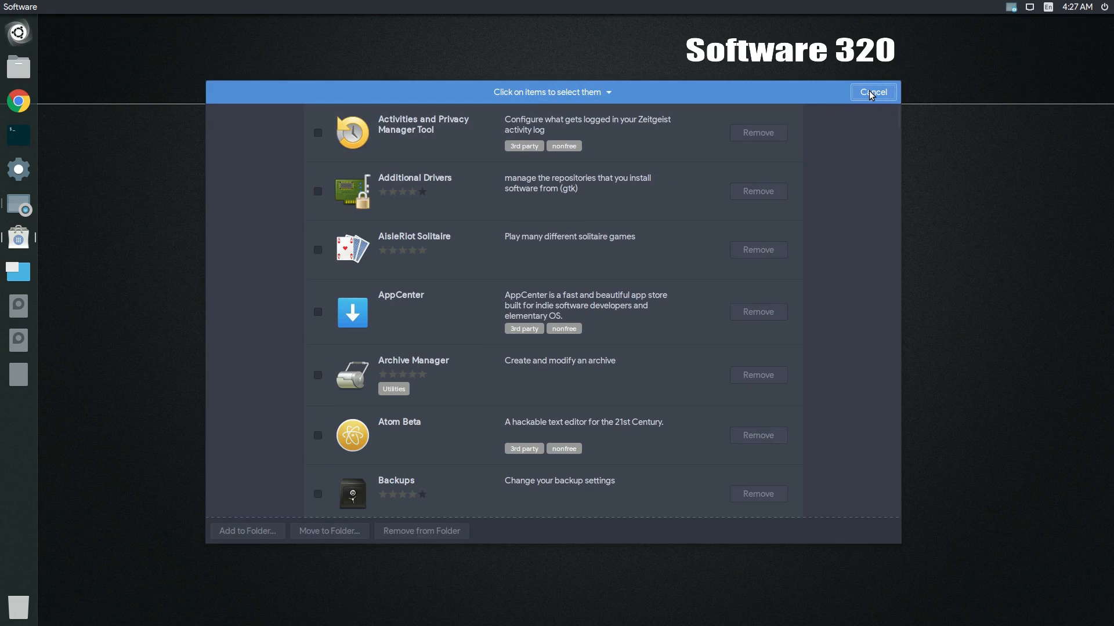
click(872, 92)
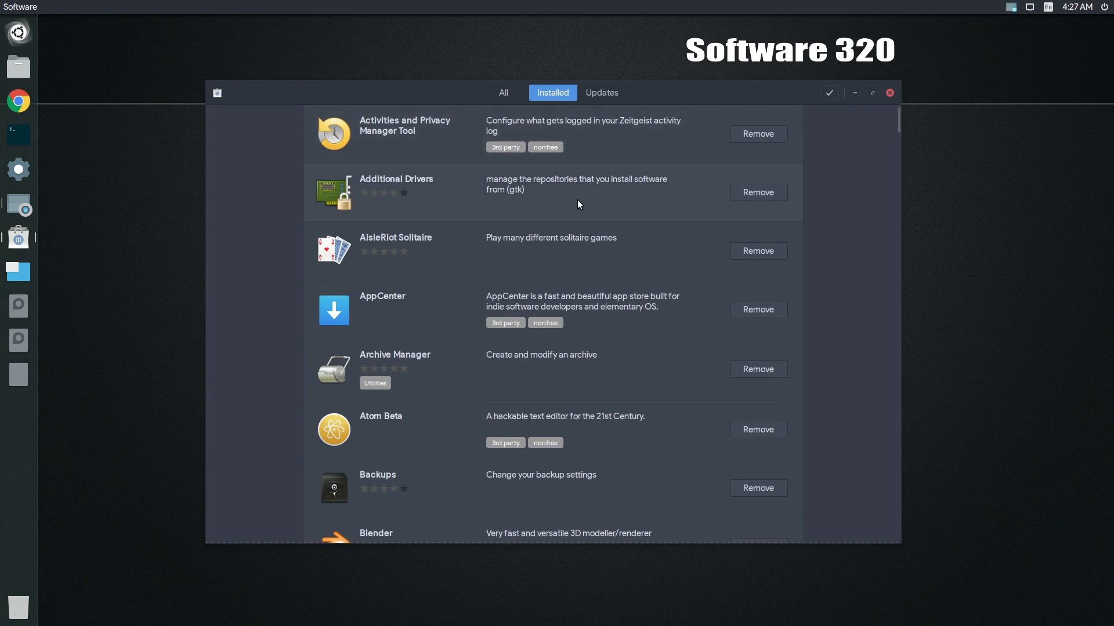
scroll(down, 3)
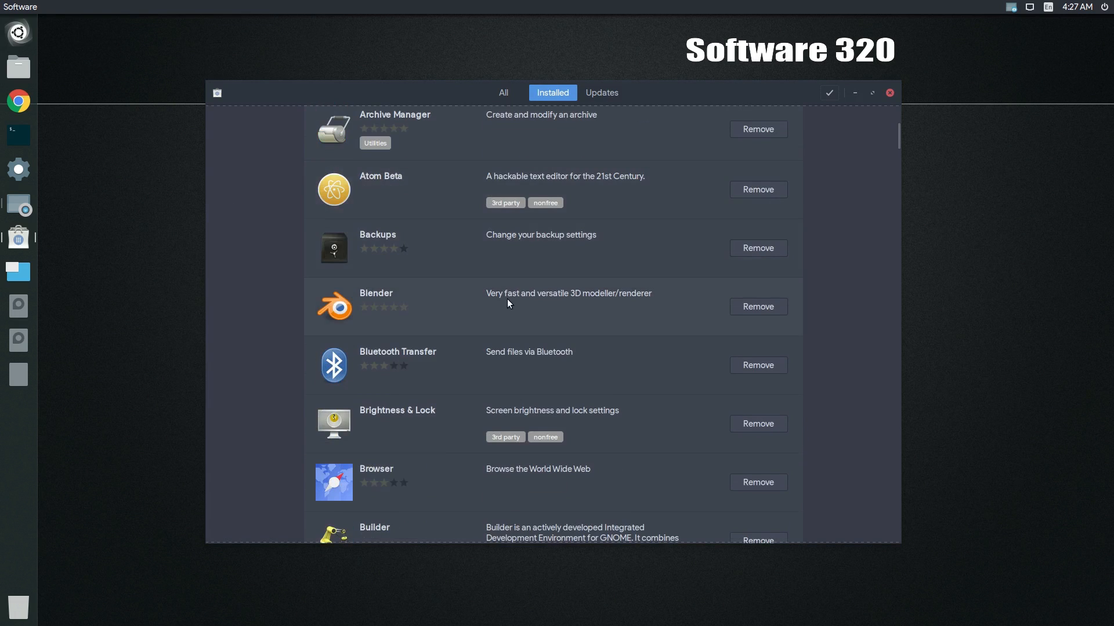
Start a Blender review summarised as 'Awesome video and 3d editing app'
click(375, 293)
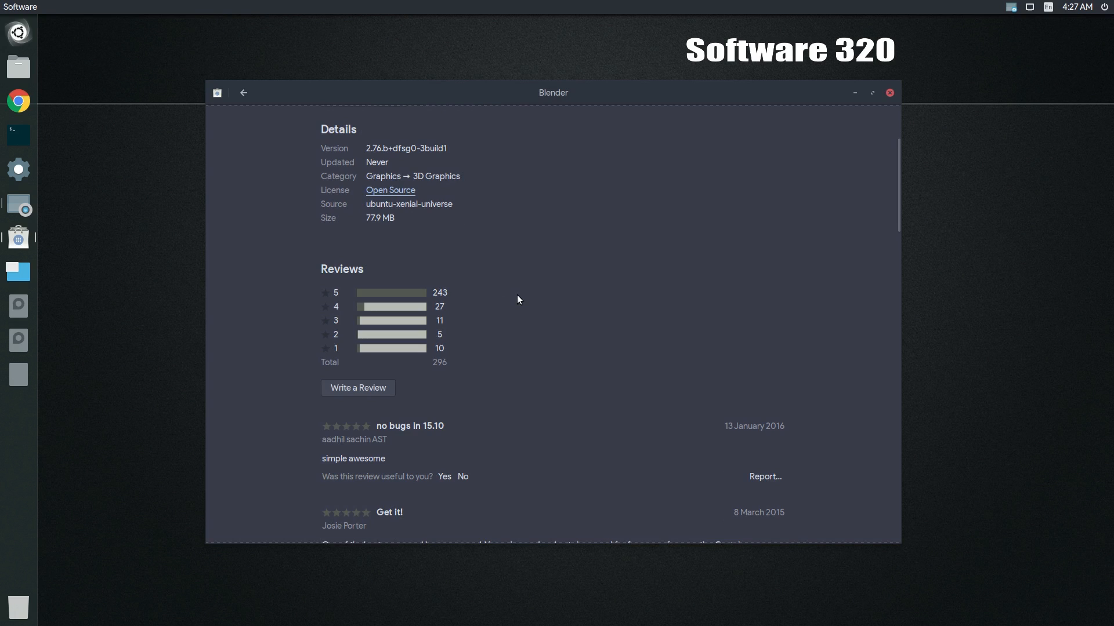
click(357, 387)
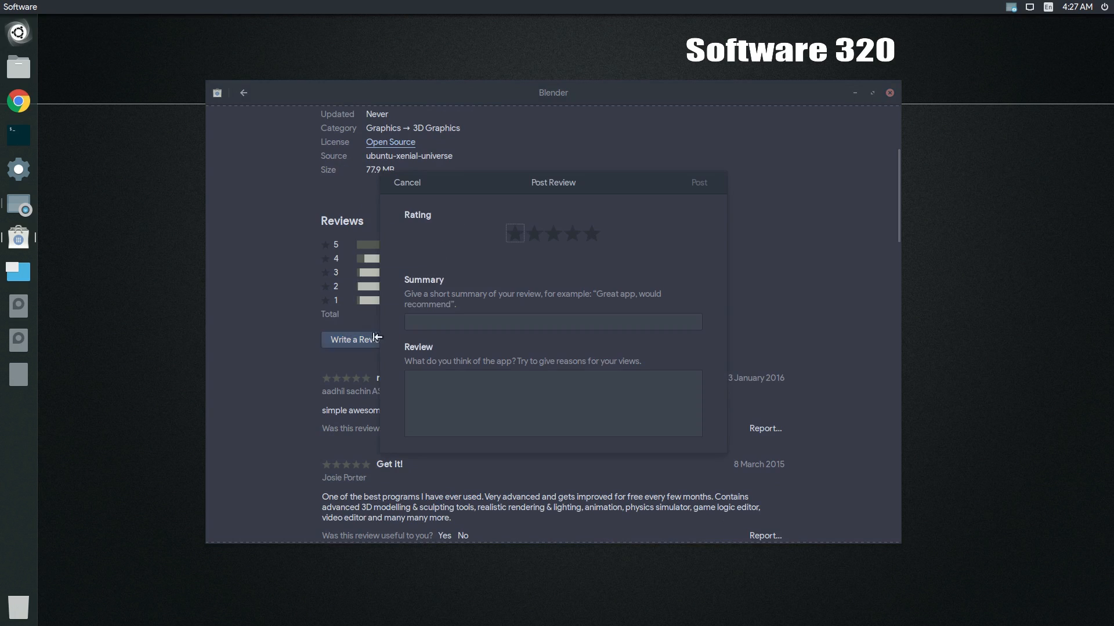
text(Aw)
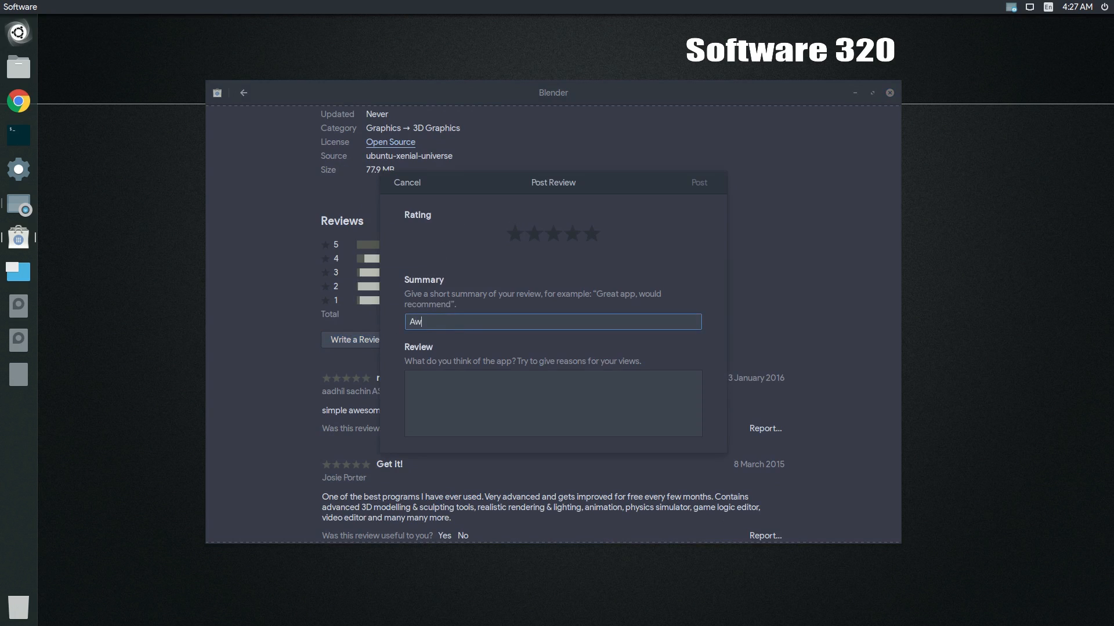
text(esome v)
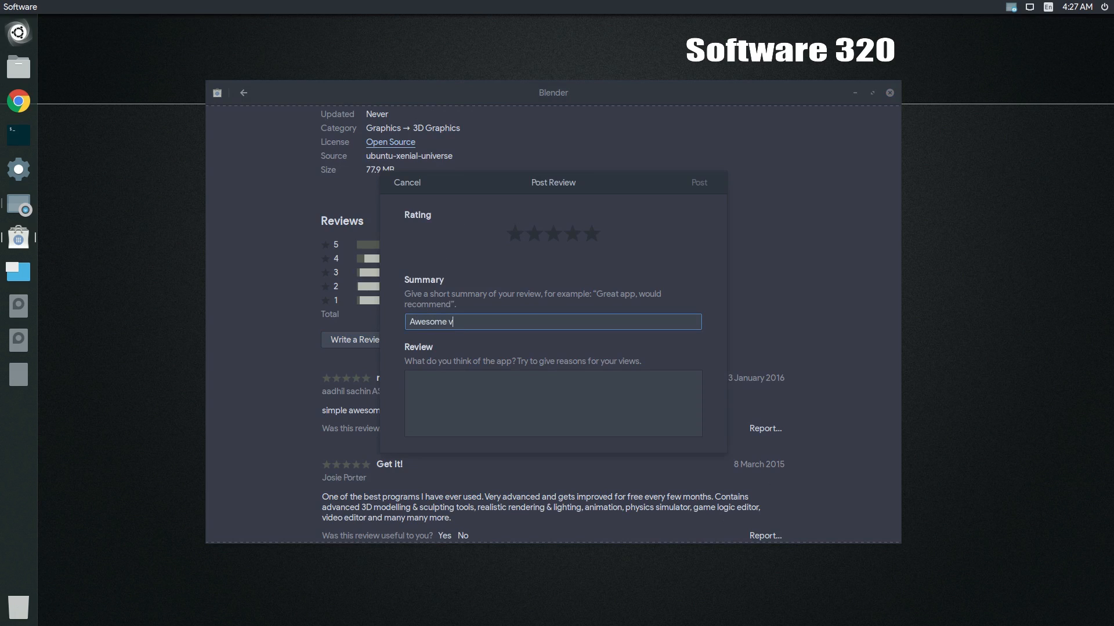
text(ideo and 3)
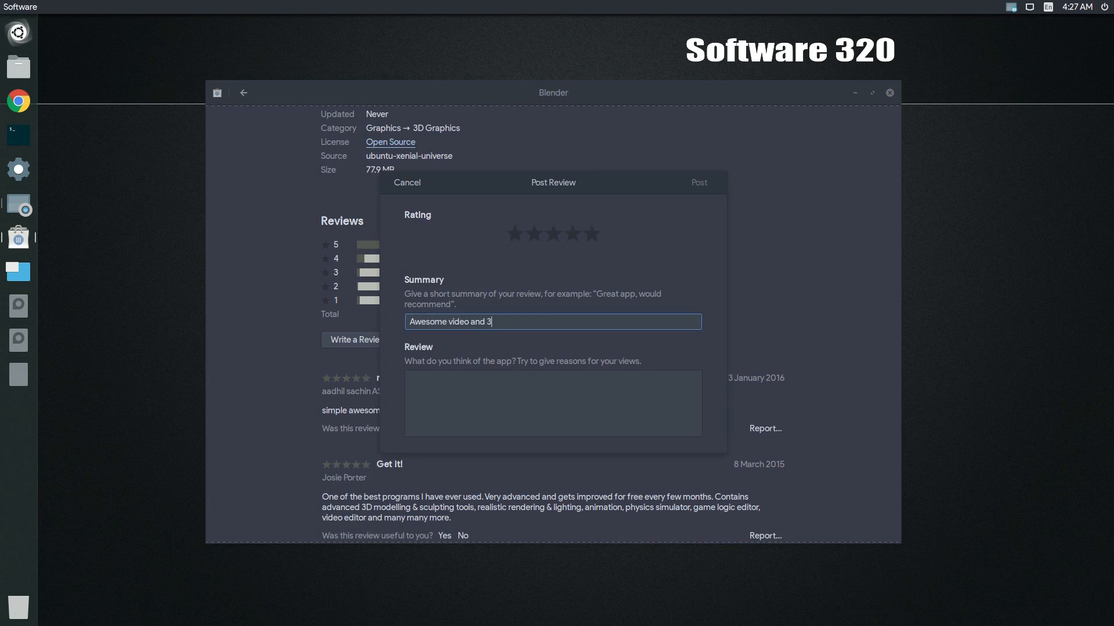
text(d editing app)
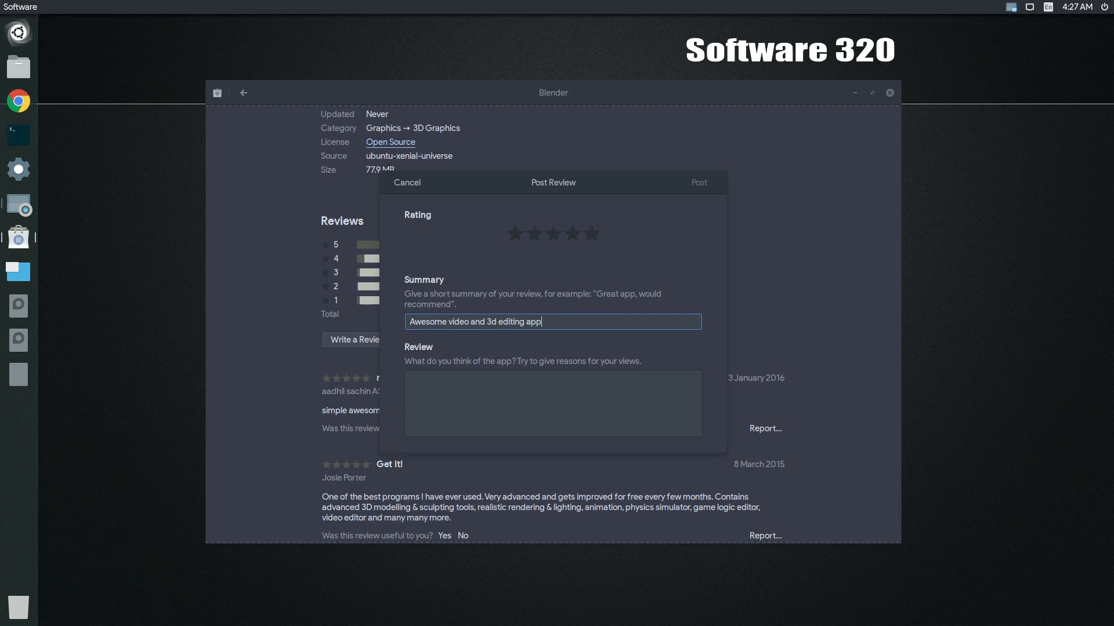
mouse_move(581, 232)
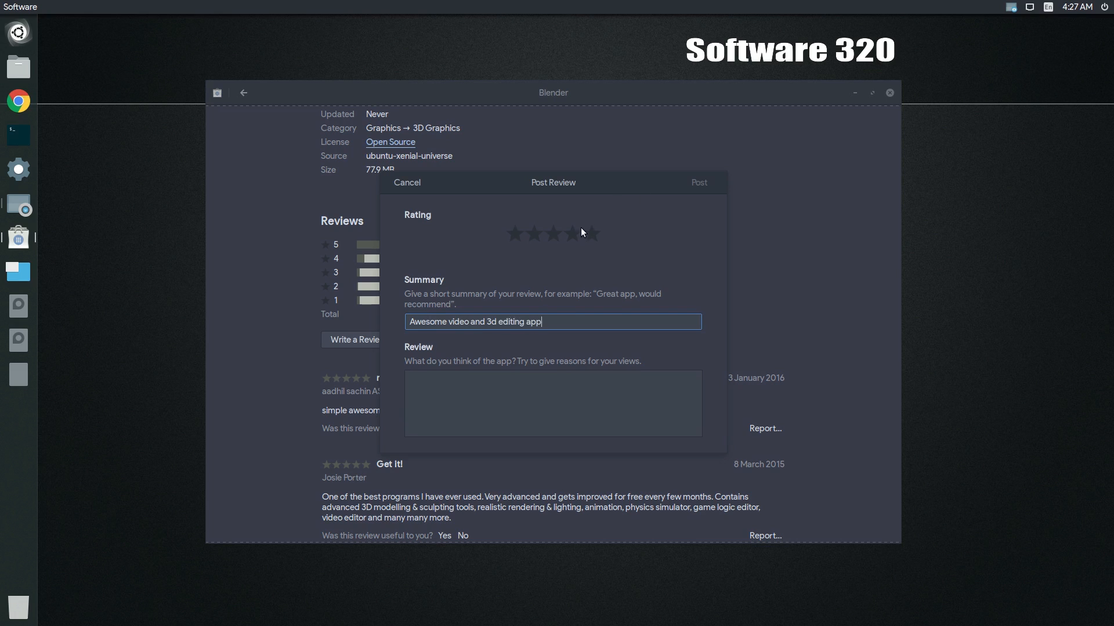
Rate Blender four stars and move to the review body
click(572, 233)
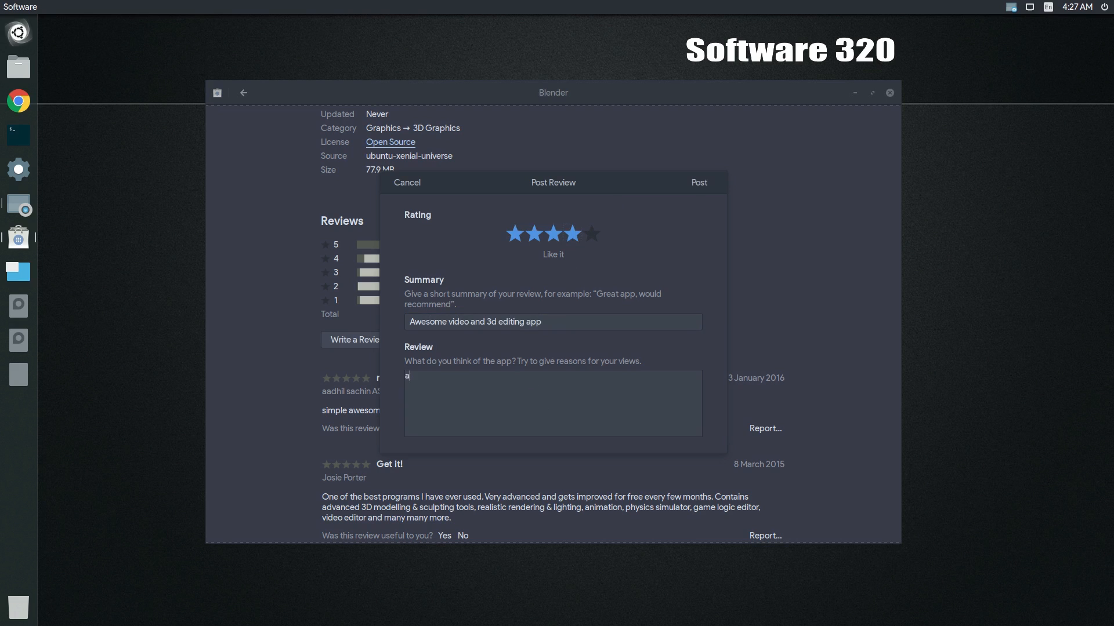
click(698, 182)
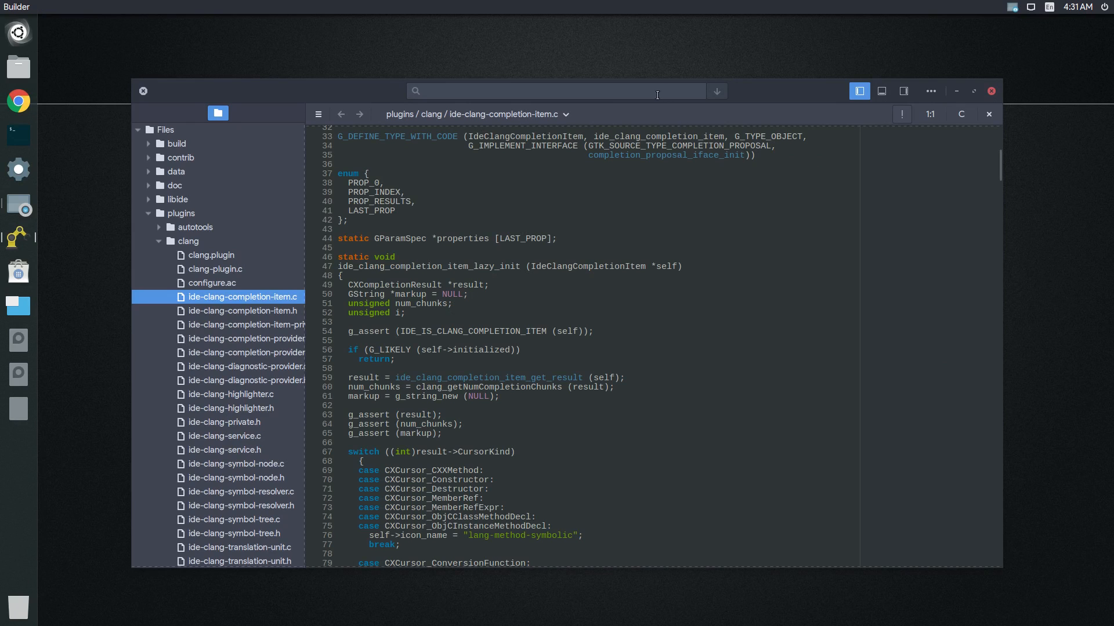
Find and switch to libide/ide.c via the 'ide' search
text(ide)
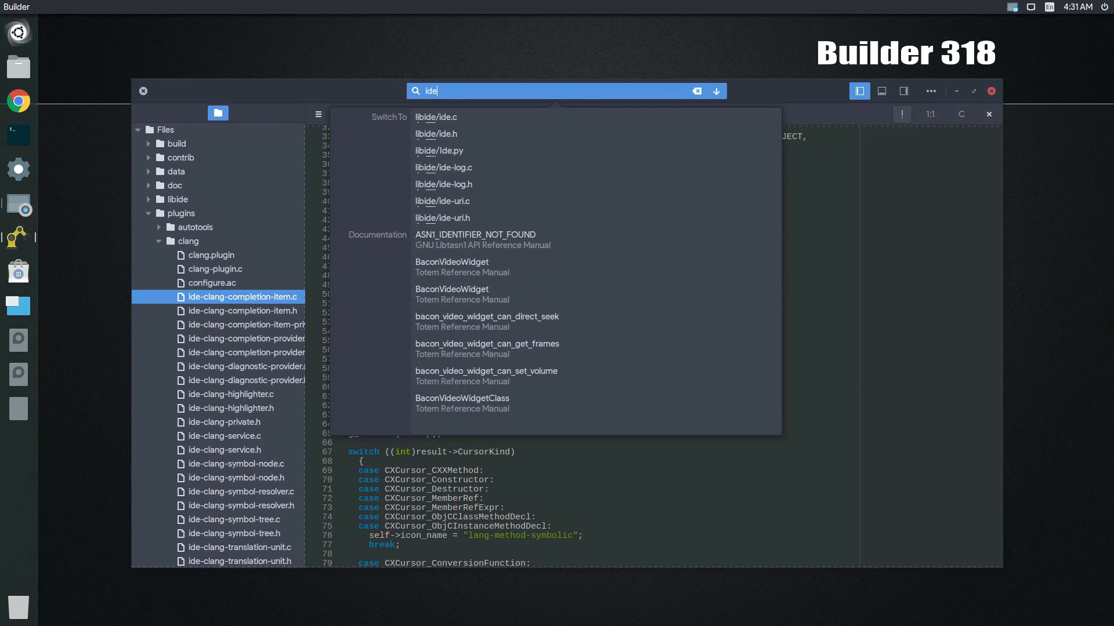
click(435, 117)
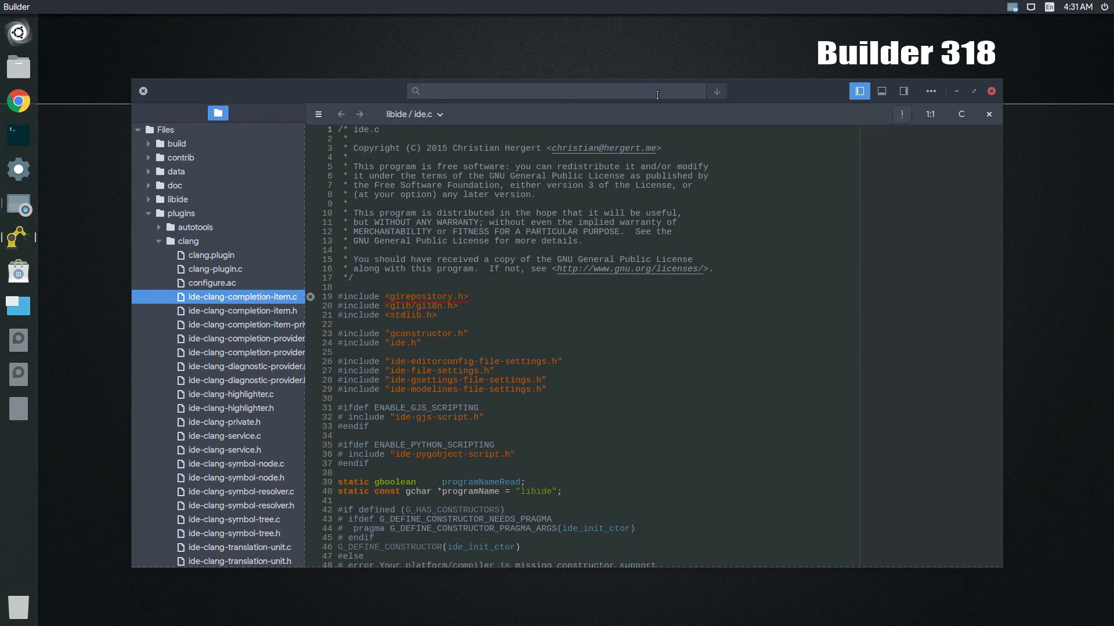
click(412, 115)
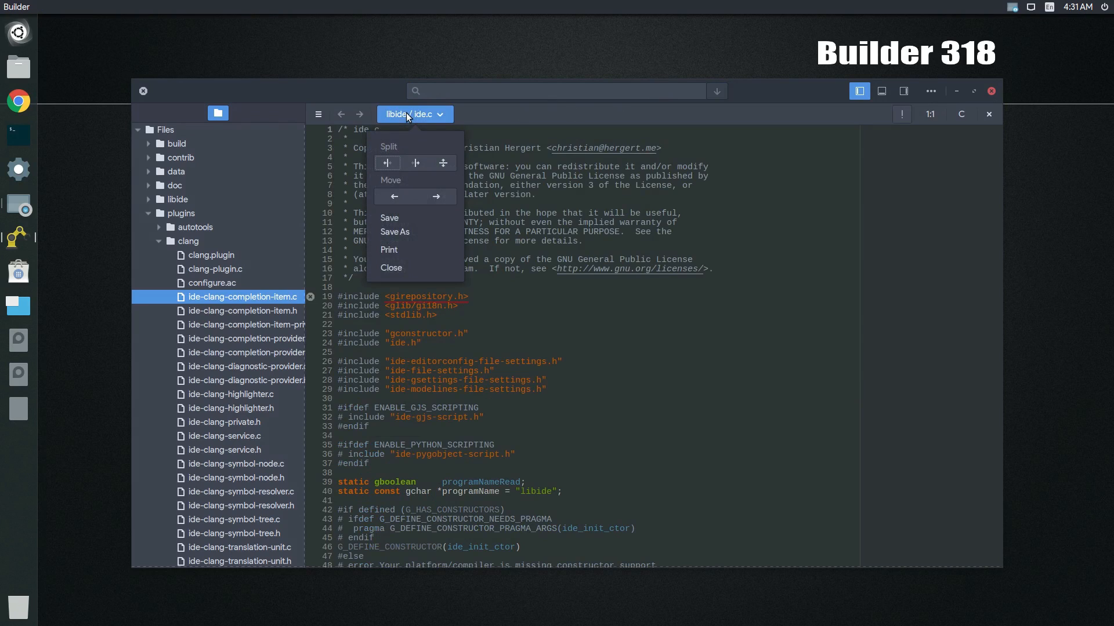
Show ide.c in two side-by-side editor panes
click(386, 162)
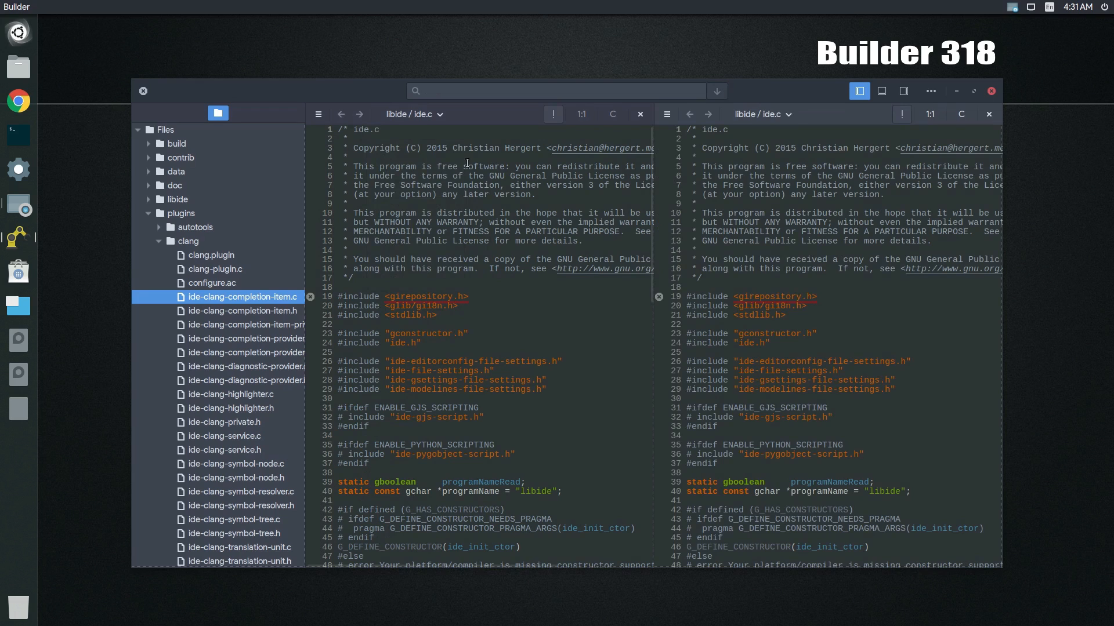
click(960, 113)
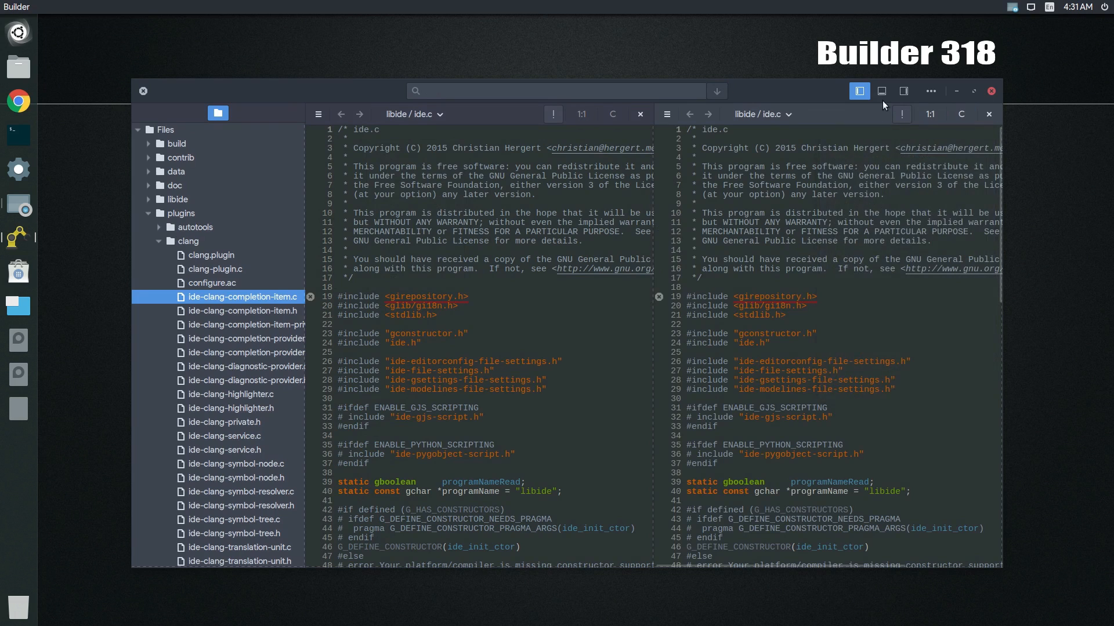
click(880, 90)
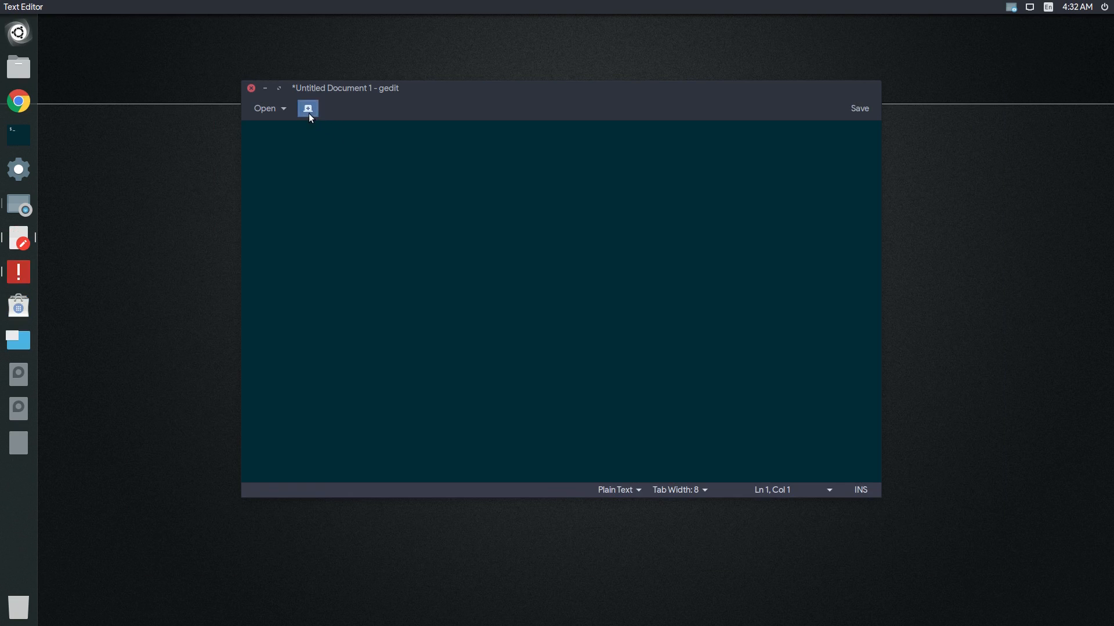
Start a second document reading hello! with line numbers and right margin shown
click(307, 108)
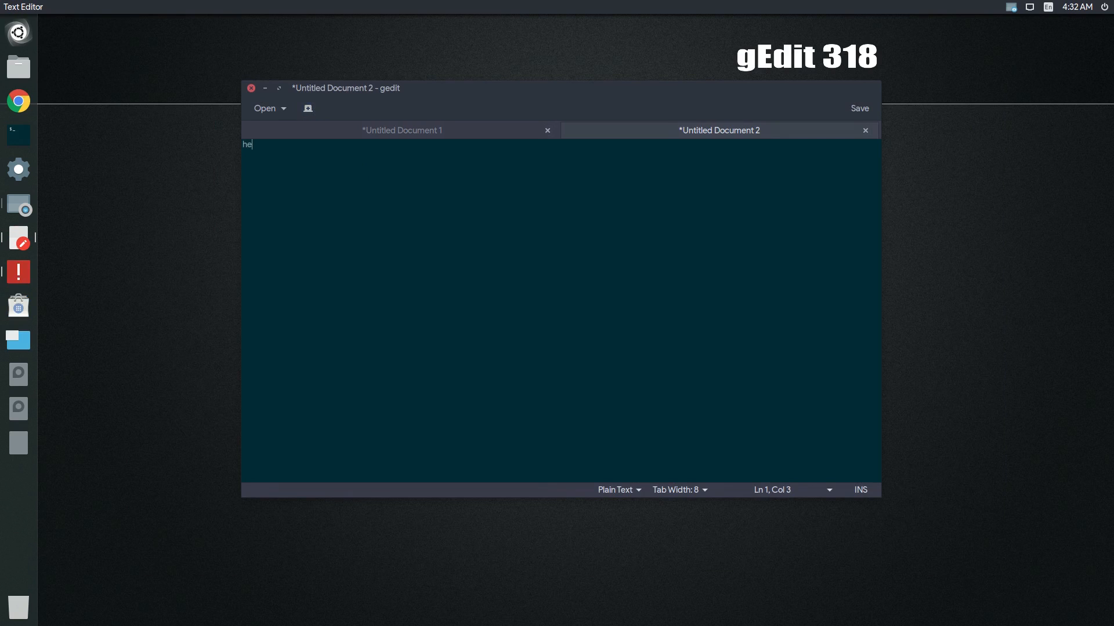
text(llo!)
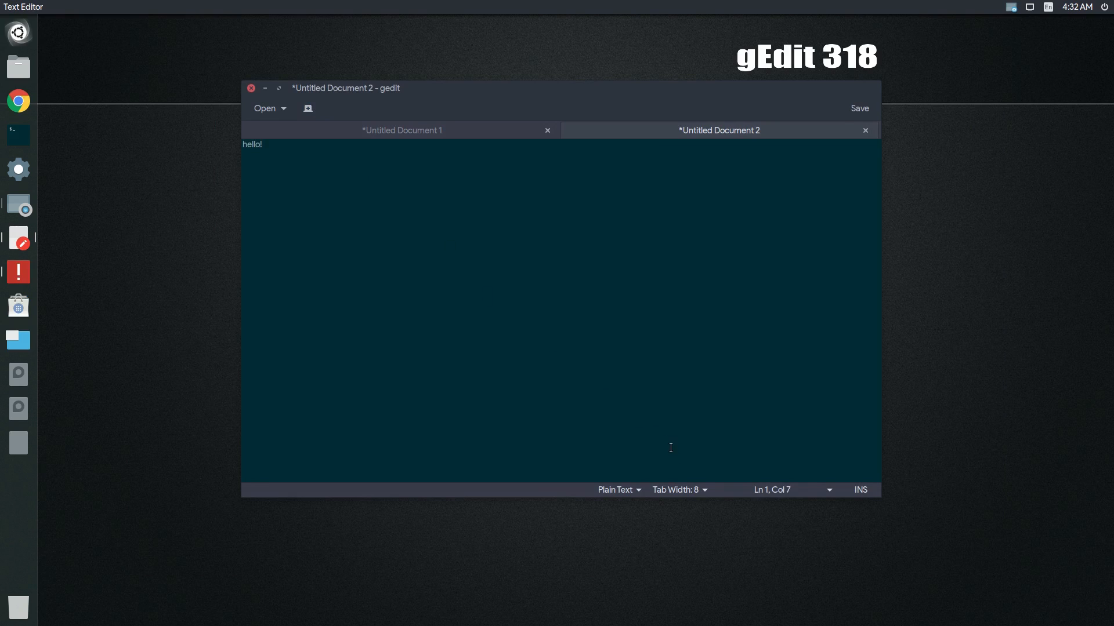
click(676, 489)
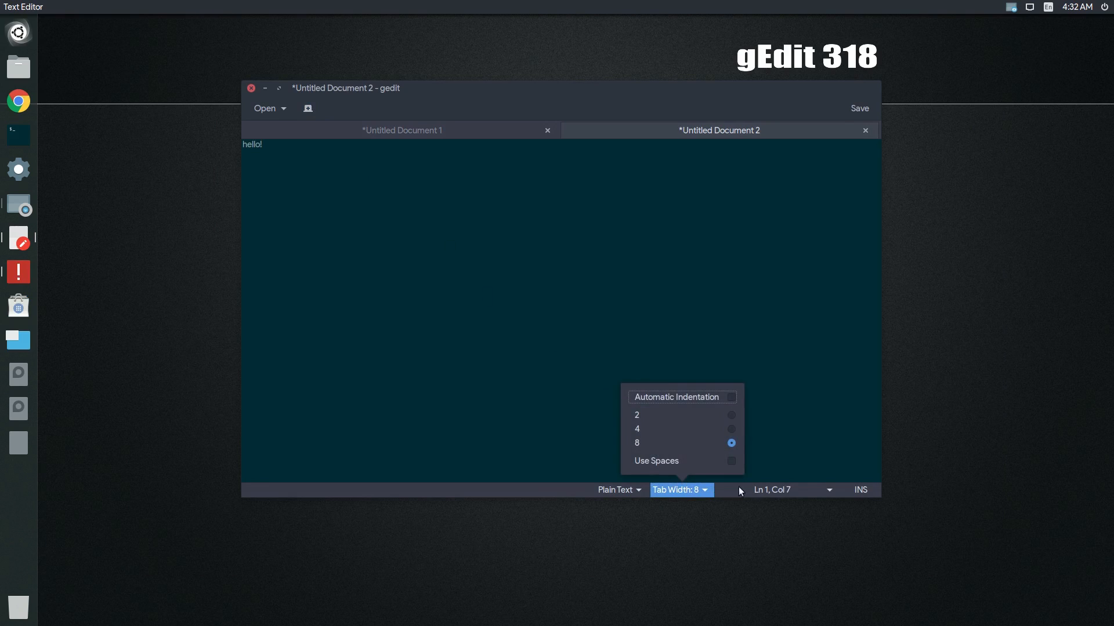
click(772, 490)
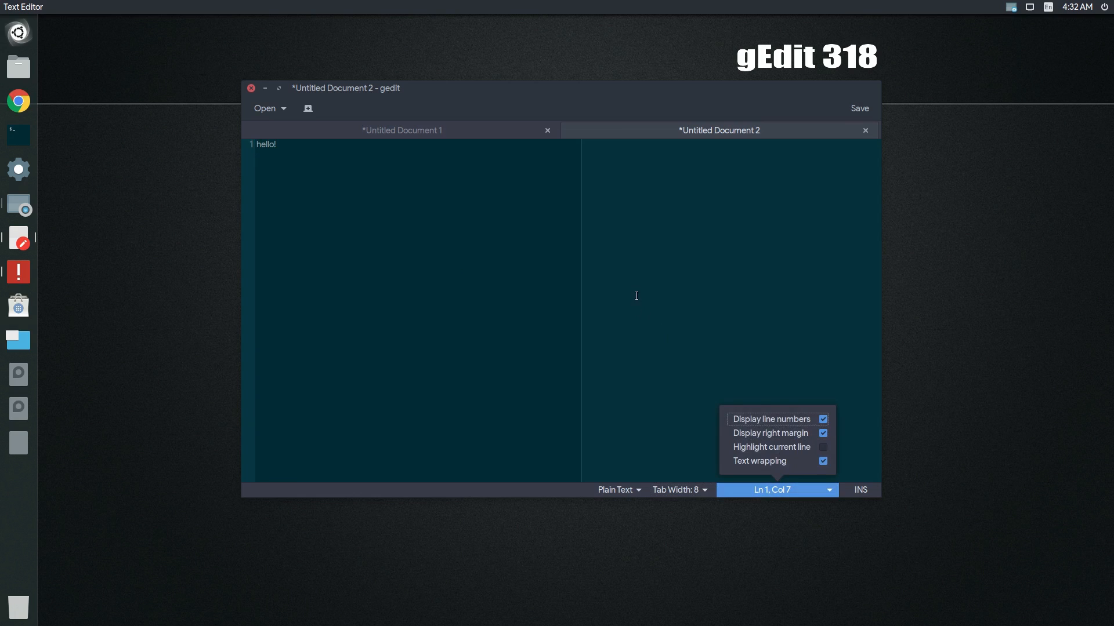
Bring up the save dialog for the new document
click(858, 108)
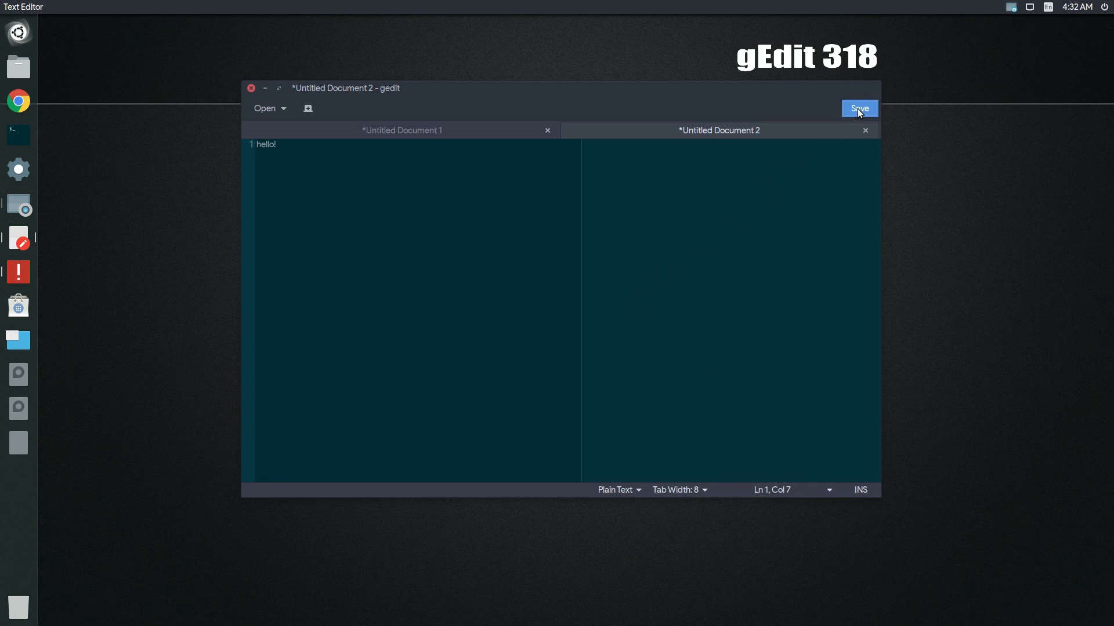
click(858, 109)
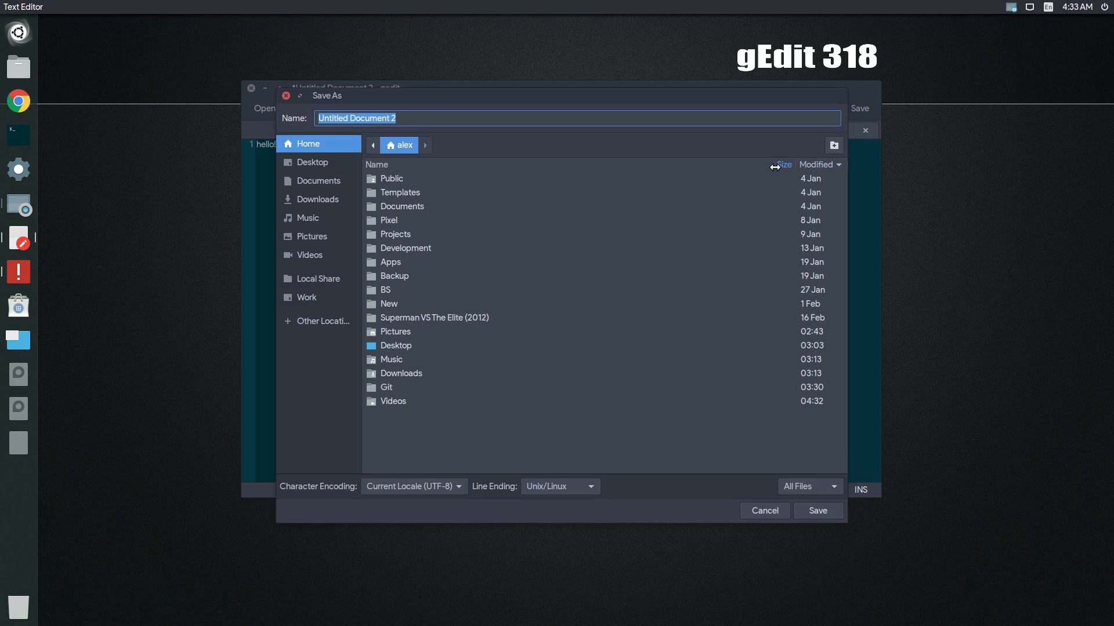
click(833, 145)
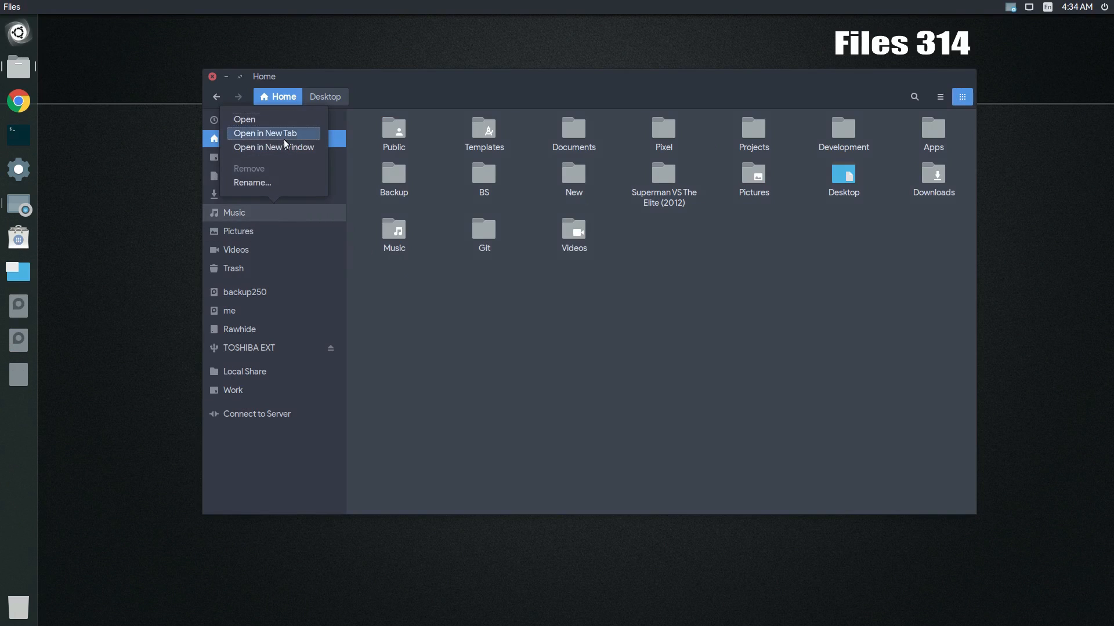
List the Music folder in a new tab and play Sweet_Play_-_LONELY_-_REMIX.mp3 in a preview
click(265, 133)
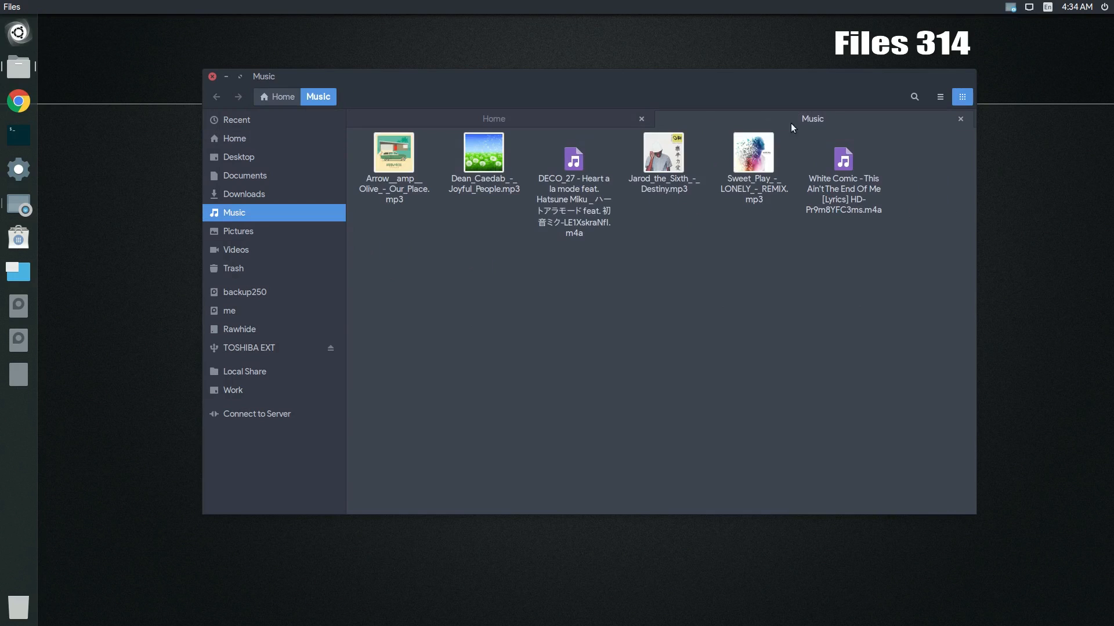
click(938, 96)
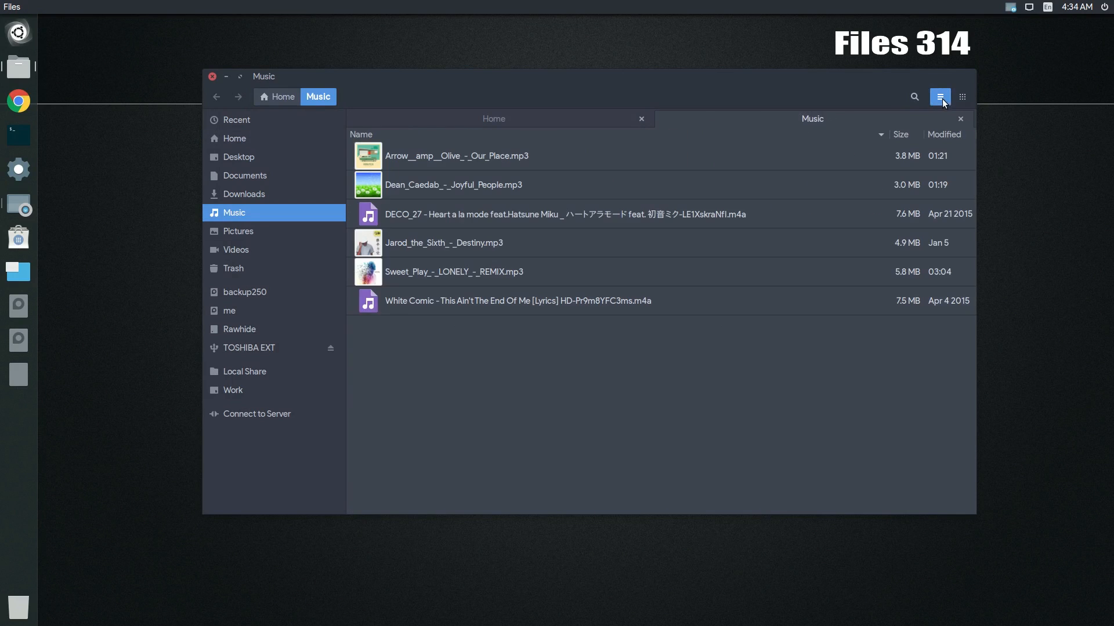
click(454, 272)
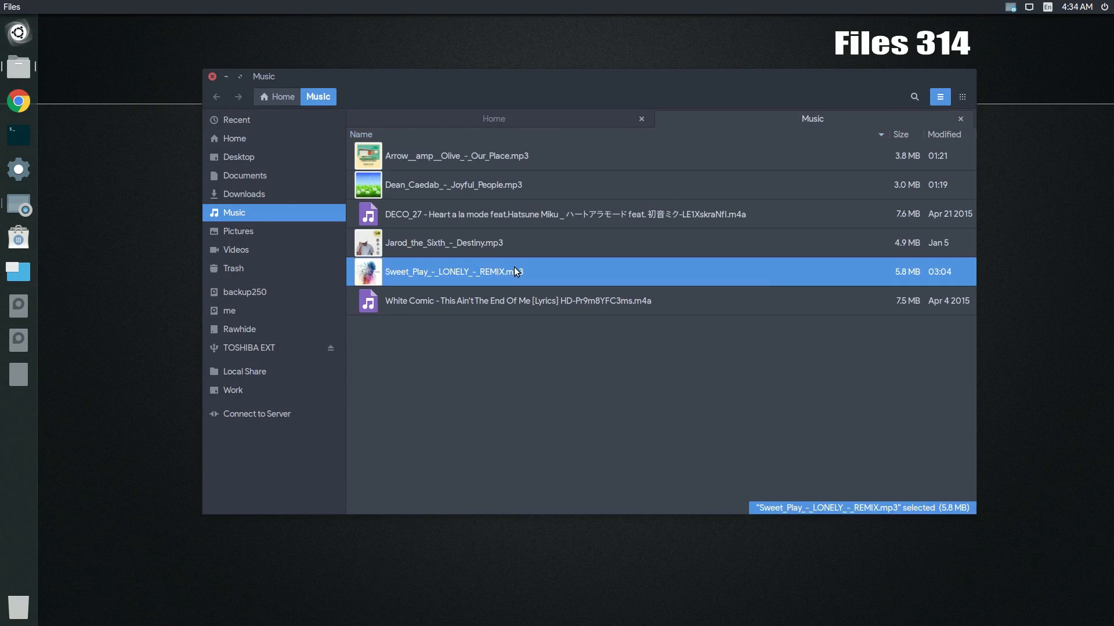
double_click(452, 271)
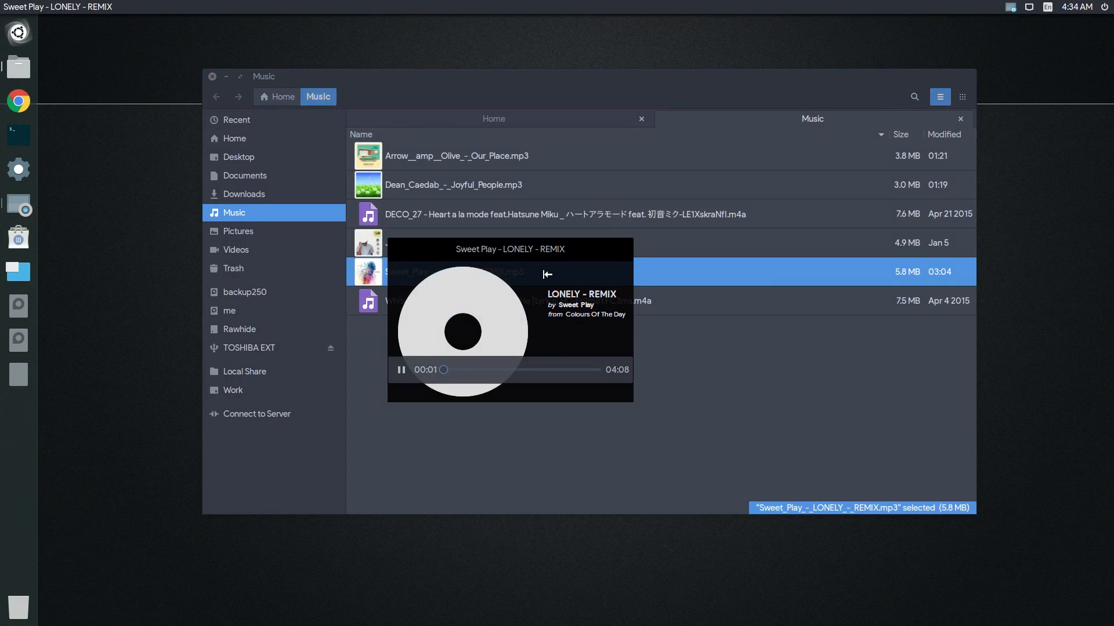
Open a second terminal tab and run uname -a to print kernel information
right_click(438, 252)
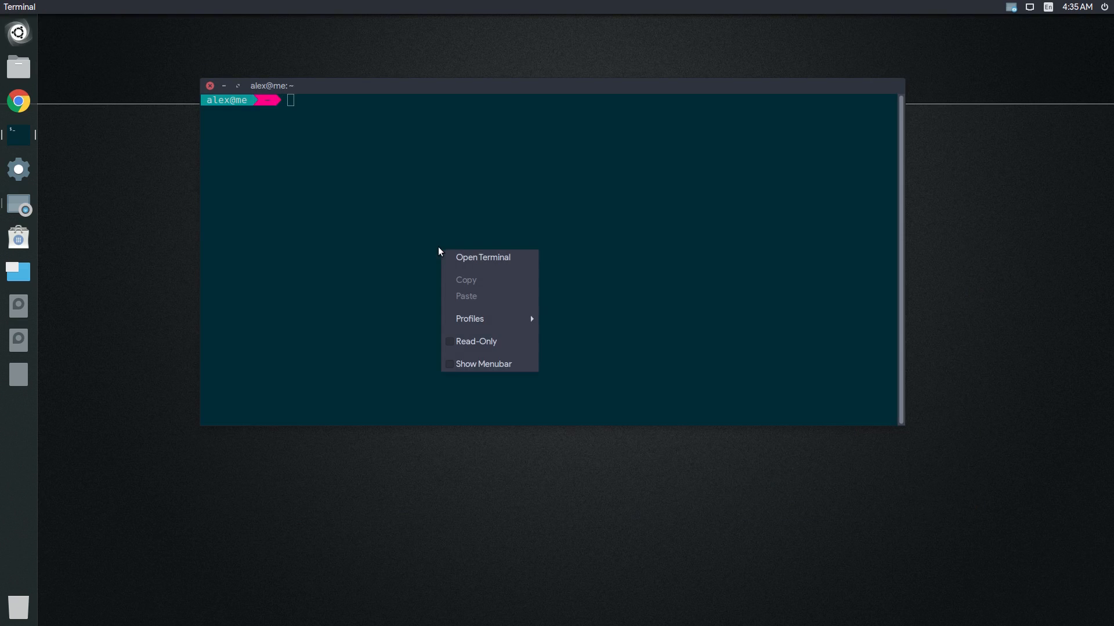
click(482, 257)
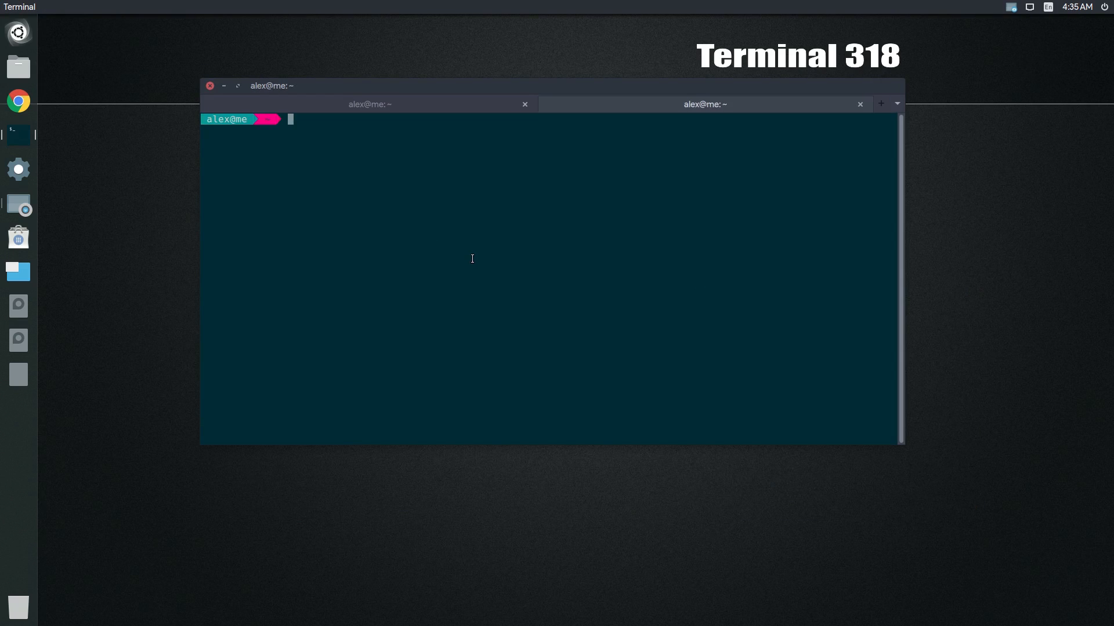
text(uname -a)
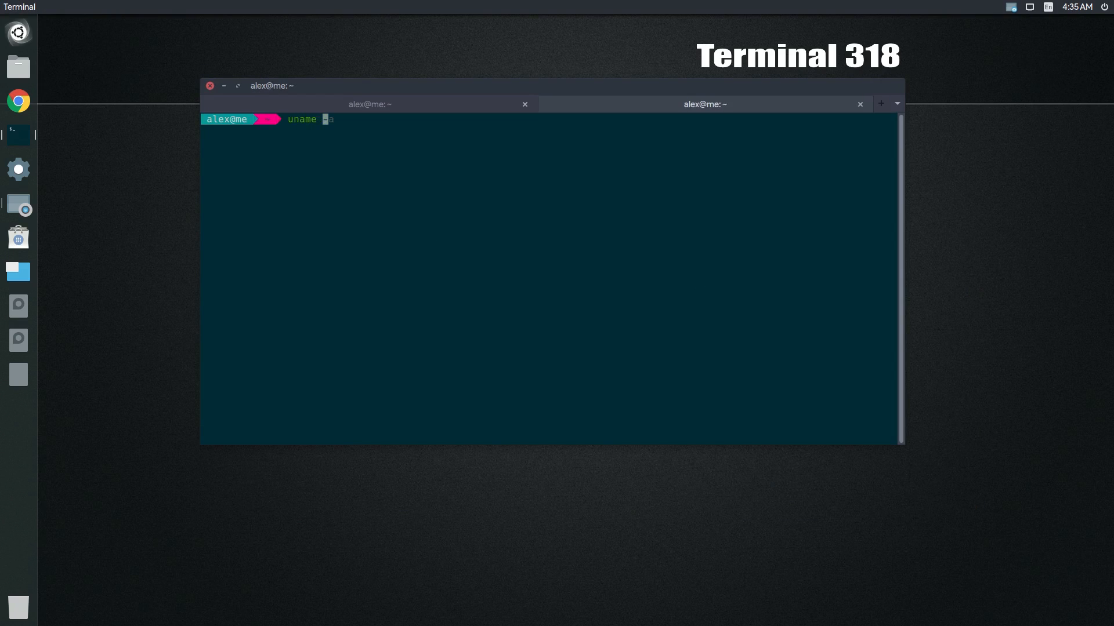
key(Return)
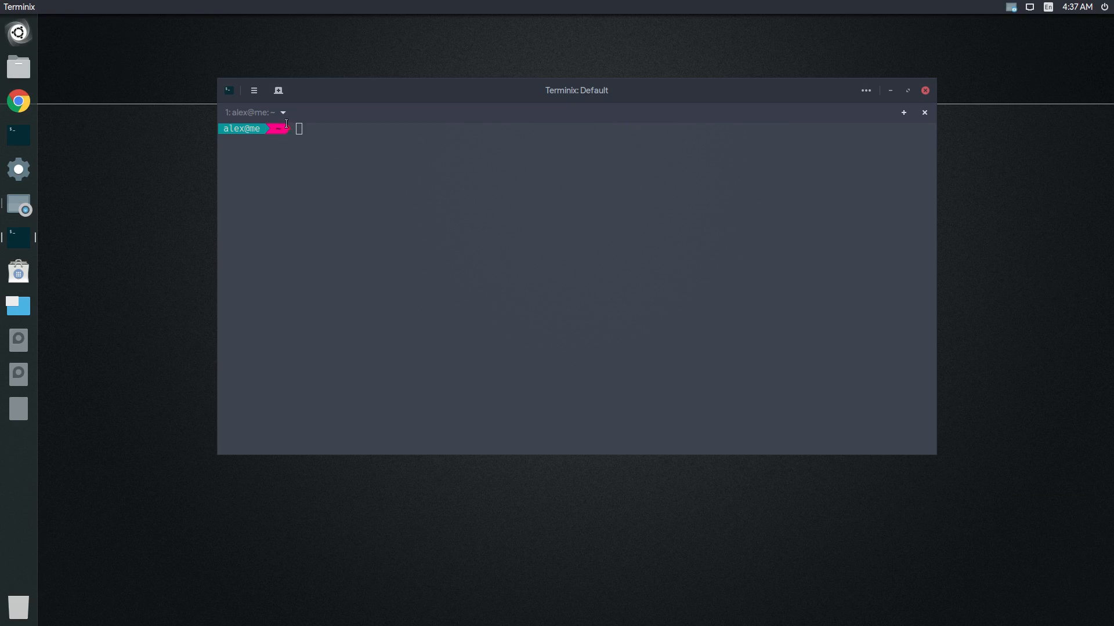
click(283, 112)
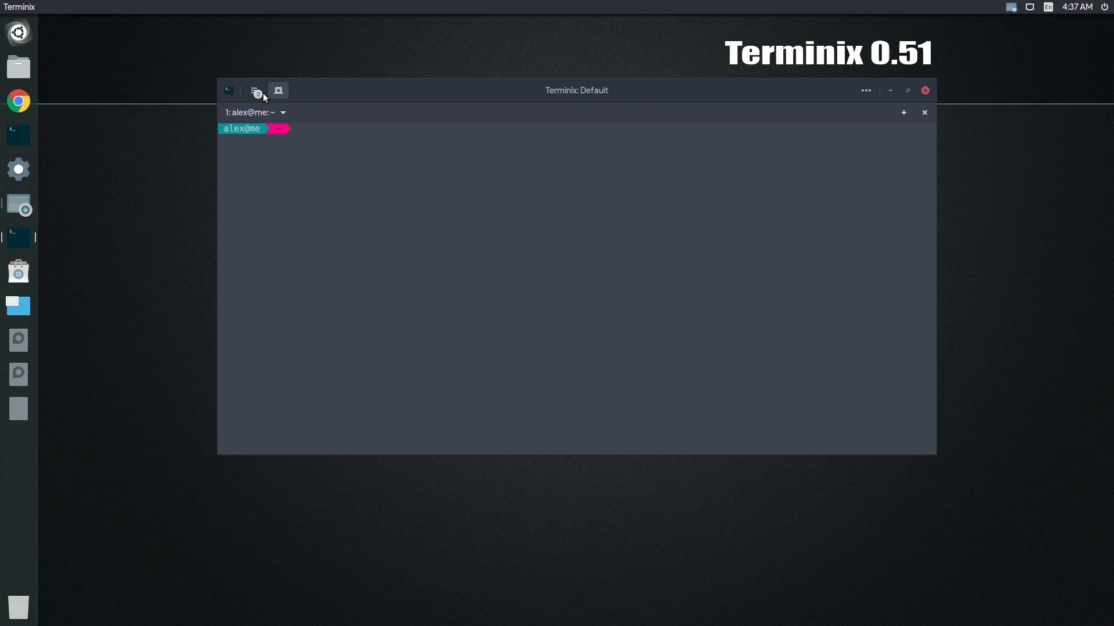
click(254, 91)
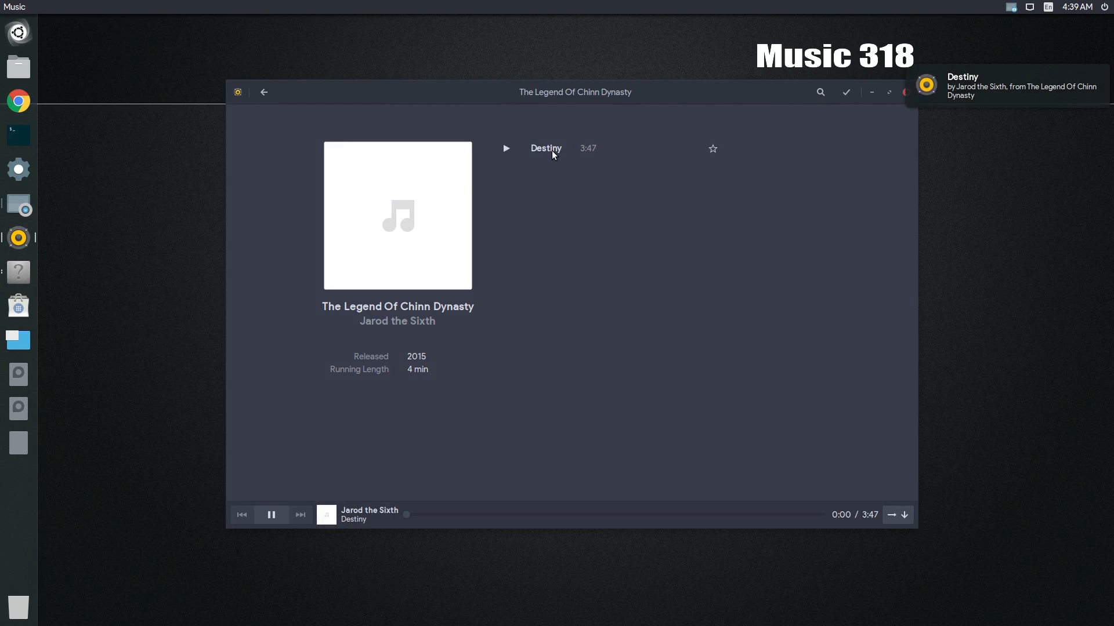
mouse_move(263, 93)
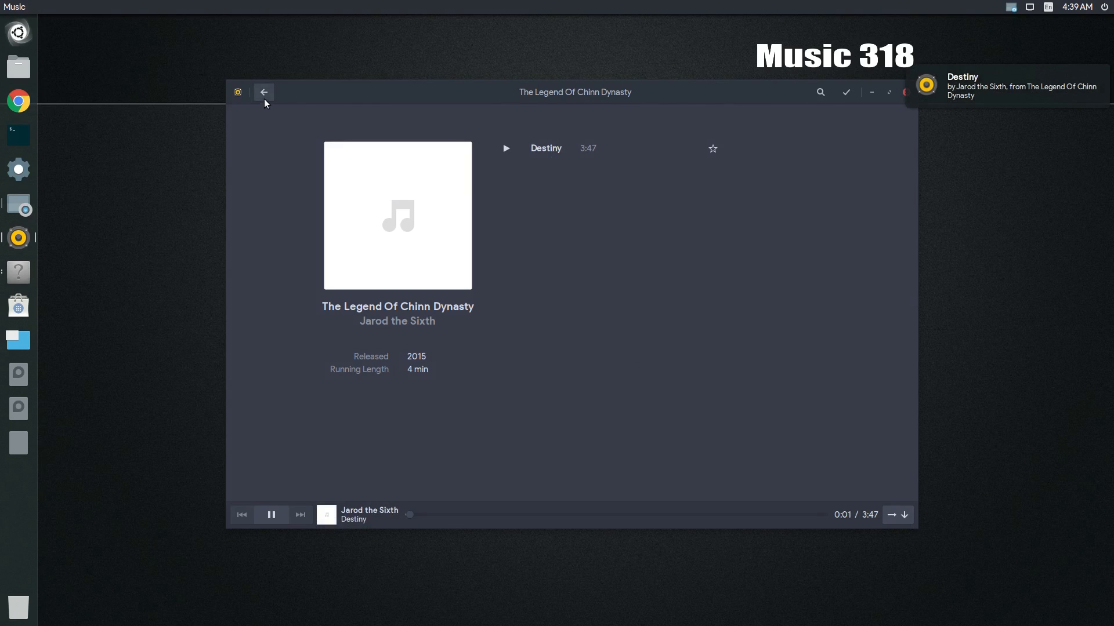
Return from the Destiny album to the library and list all songs
click(263, 91)
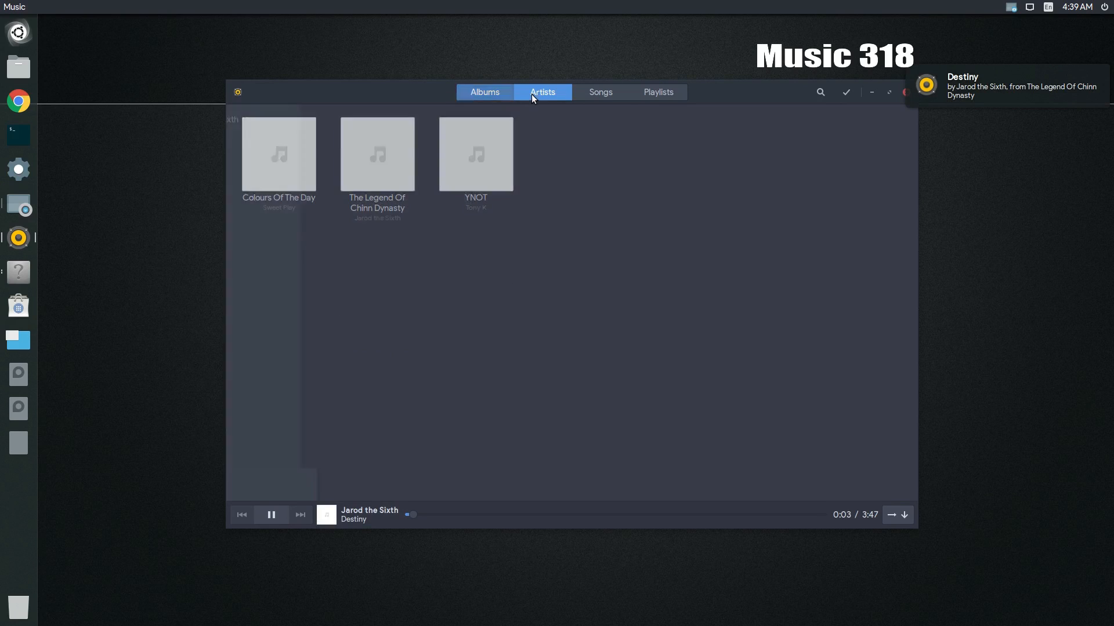
click(600, 92)
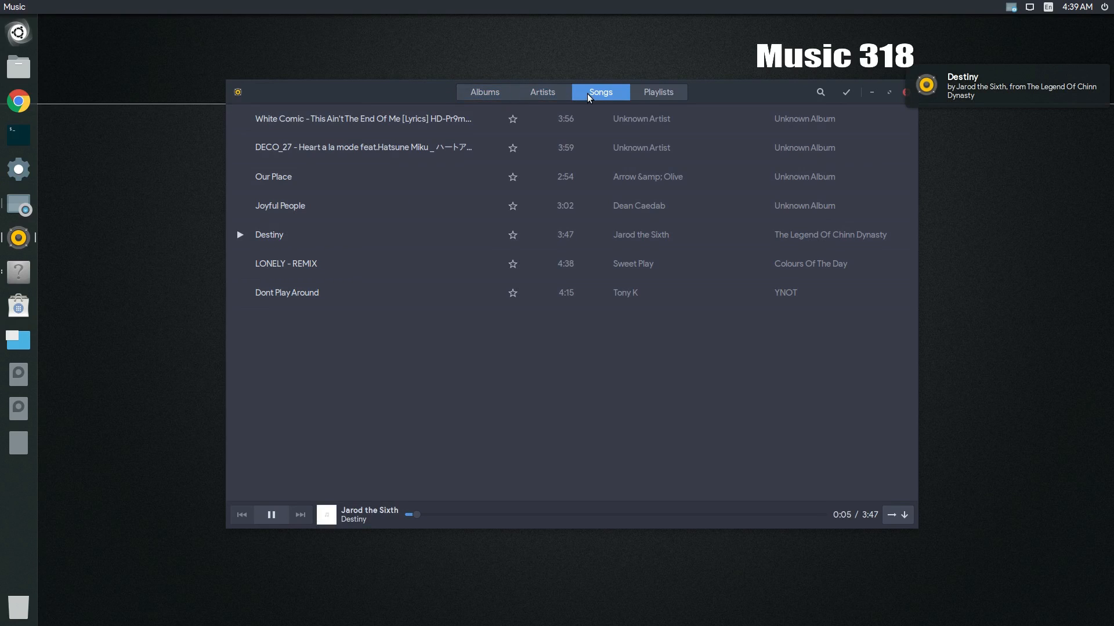
click(657, 91)
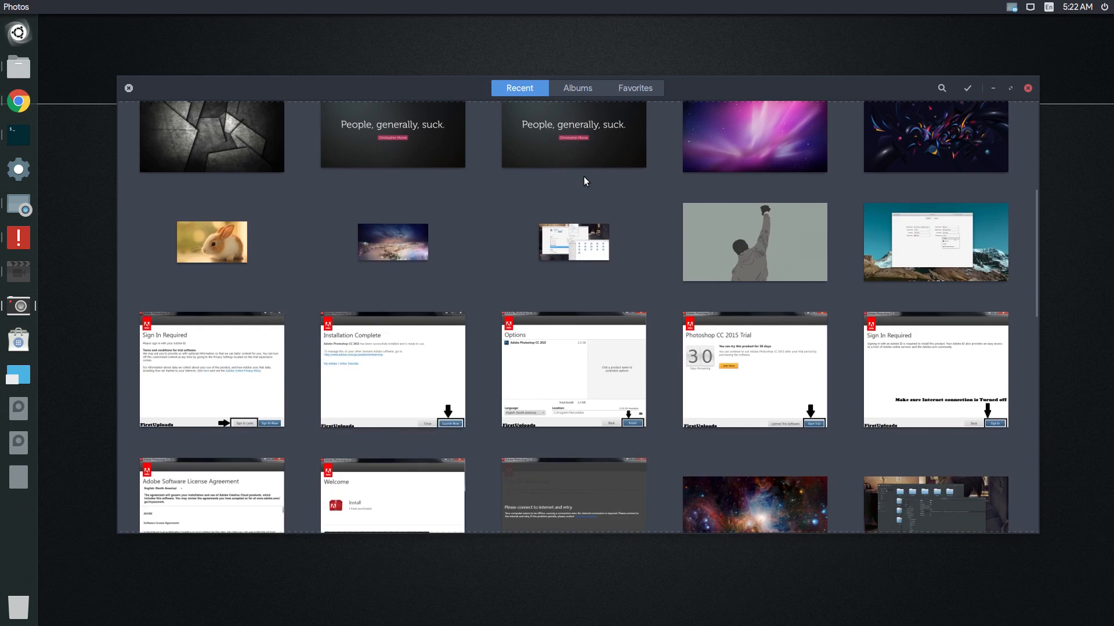
Browse Albums and Favorites, return to Albums, and open photo search with its filter options
click(577, 87)
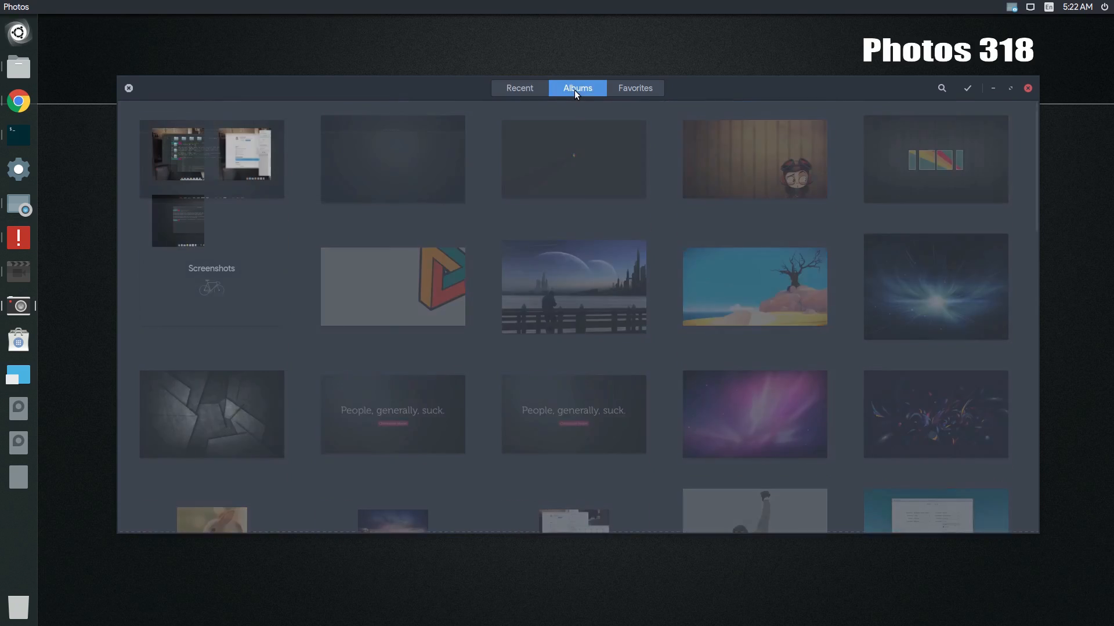
click(635, 87)
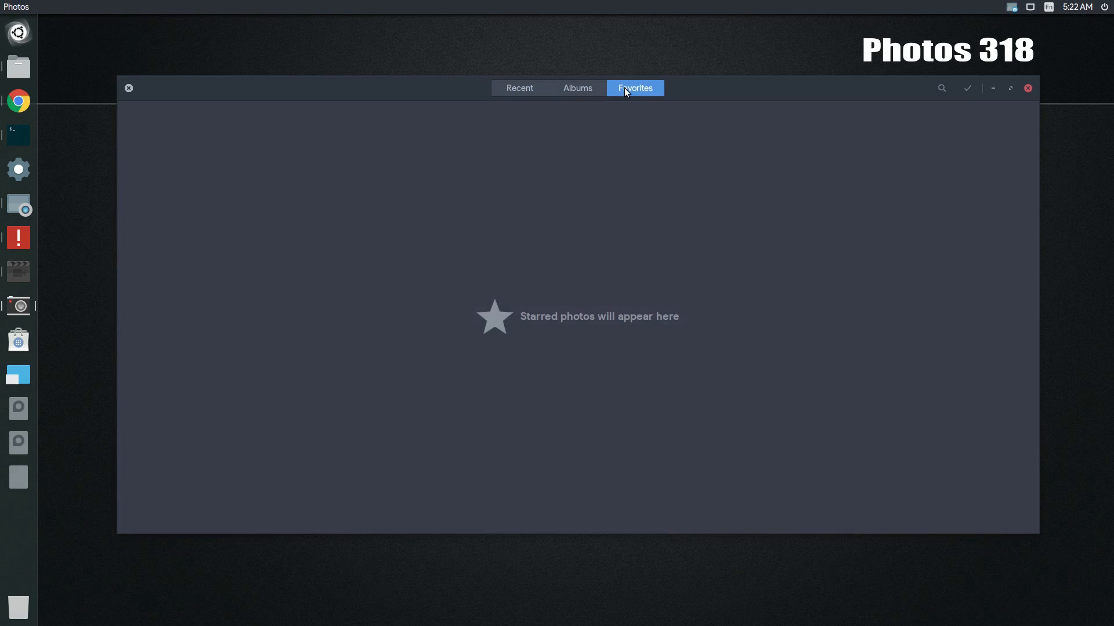
click(577, 88)
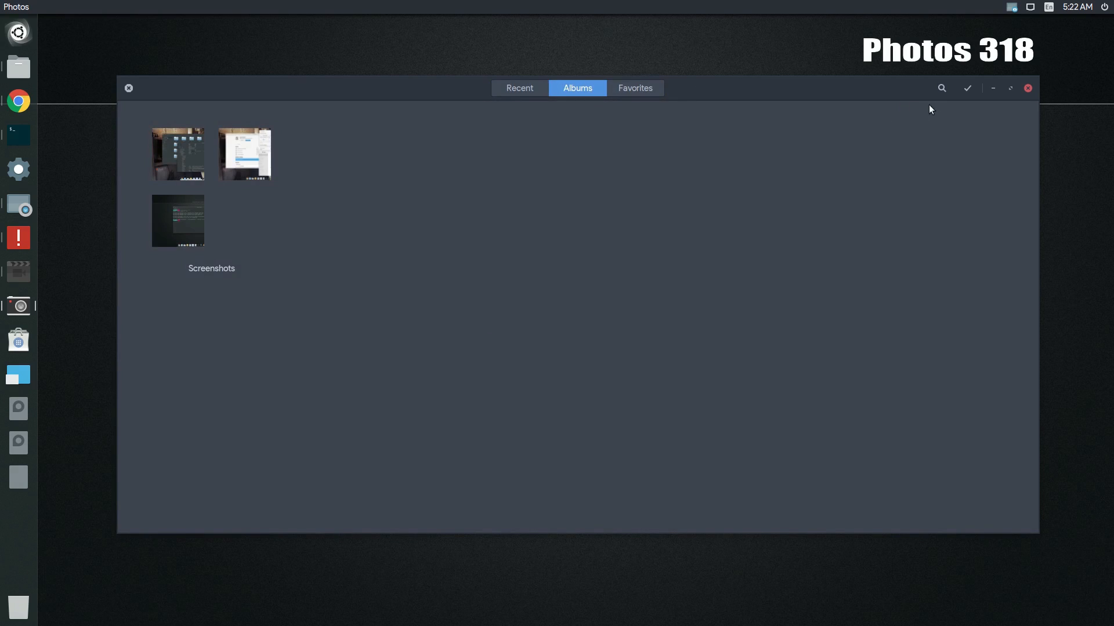
click(940, 88)
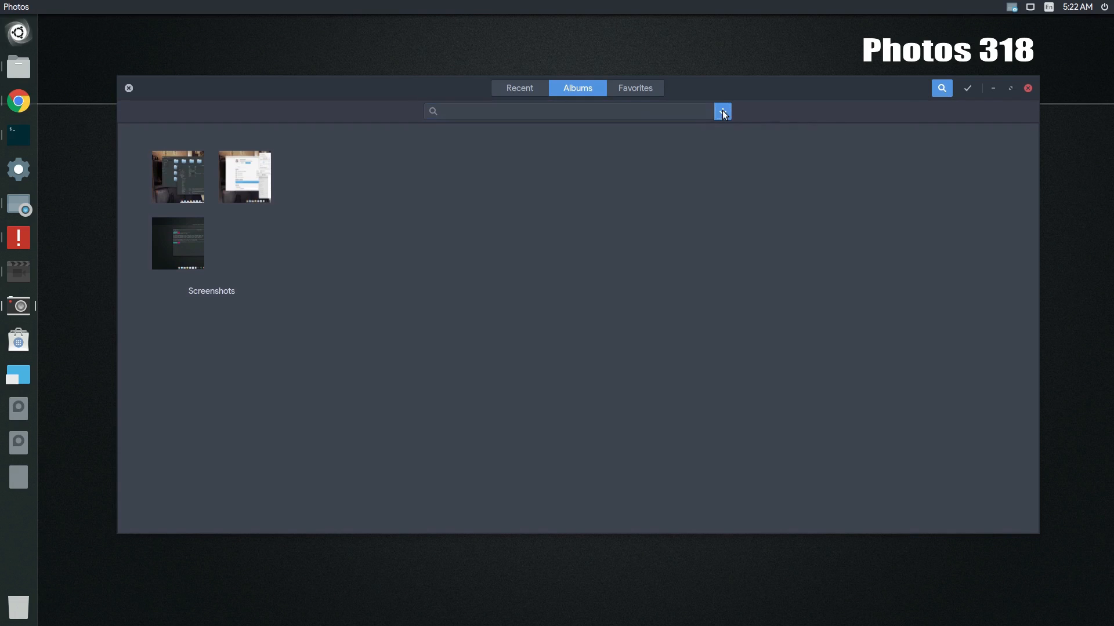
click(722, 111)
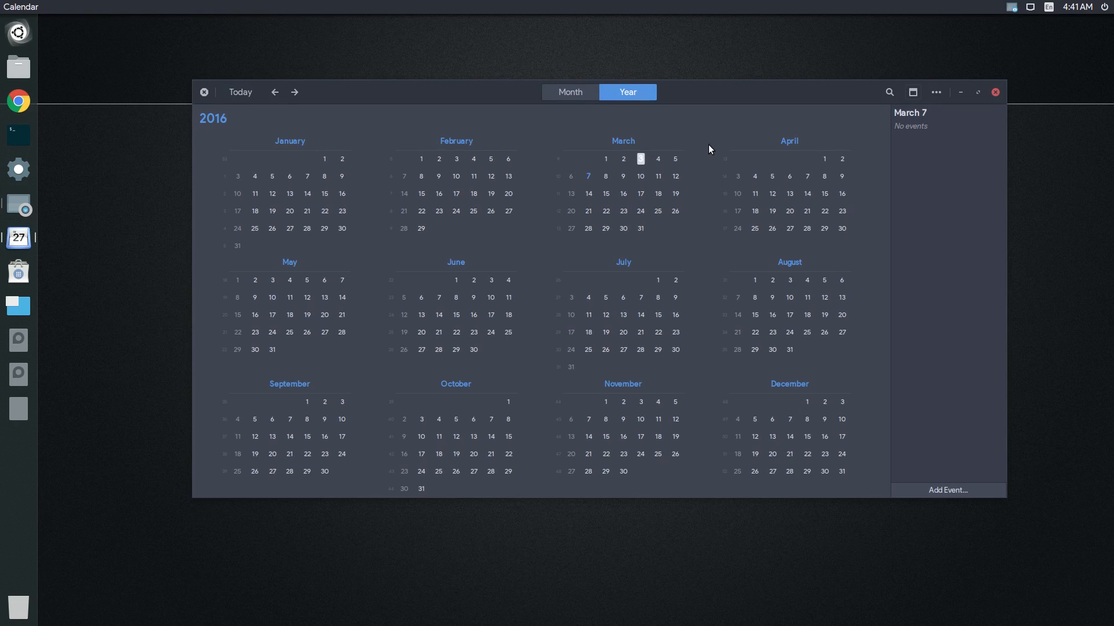
In Month view, create and save an all-day event titled hey in early March
click(569, 91)
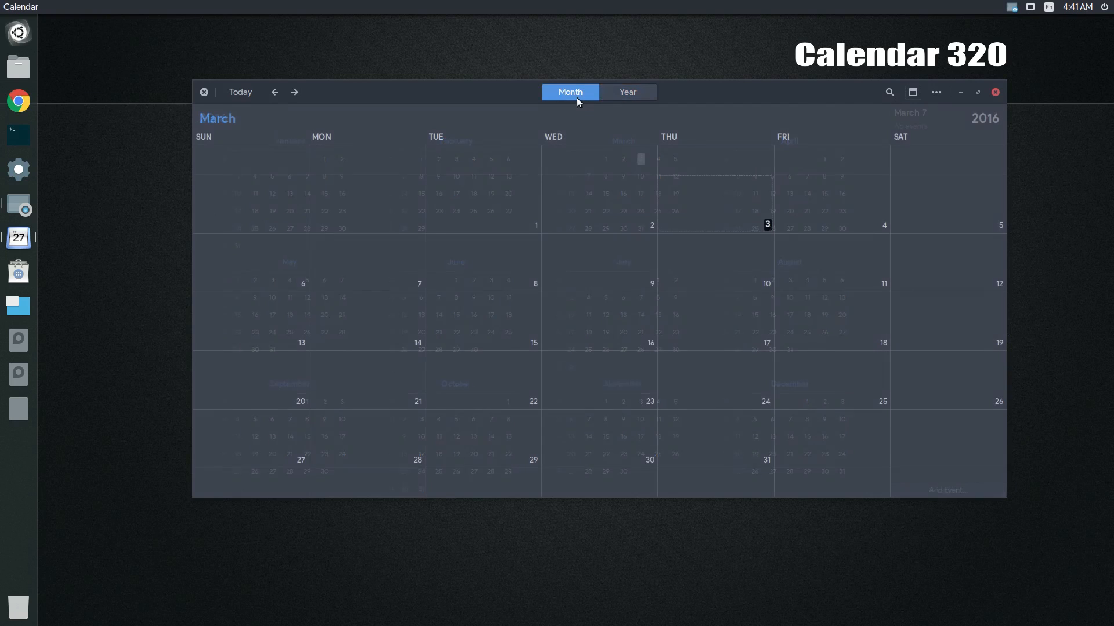
click(766, 224)
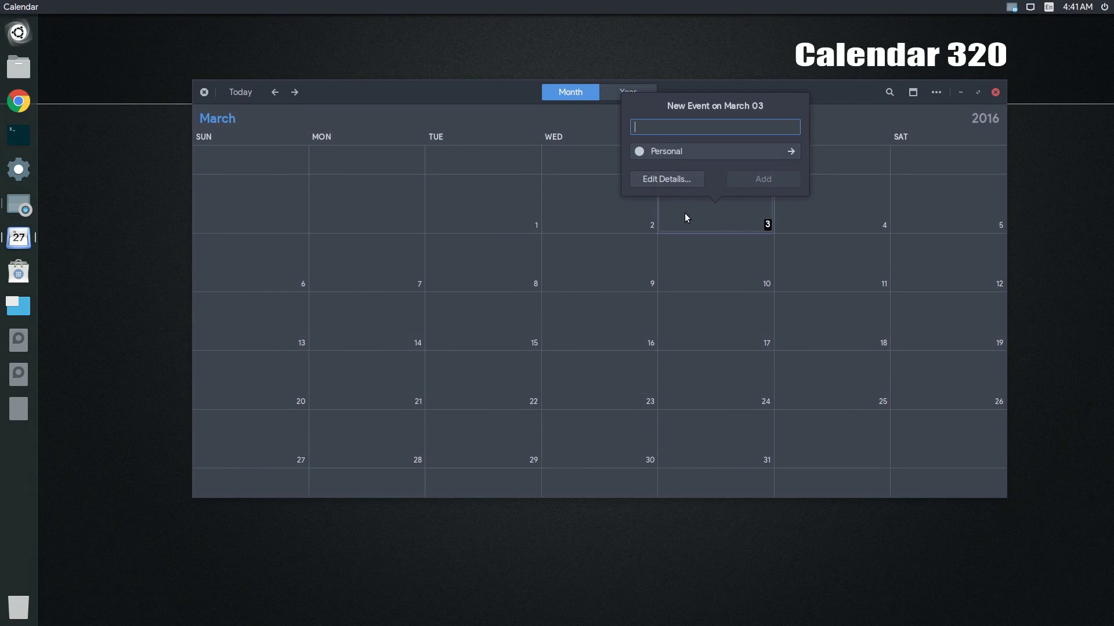
click(788, 150)
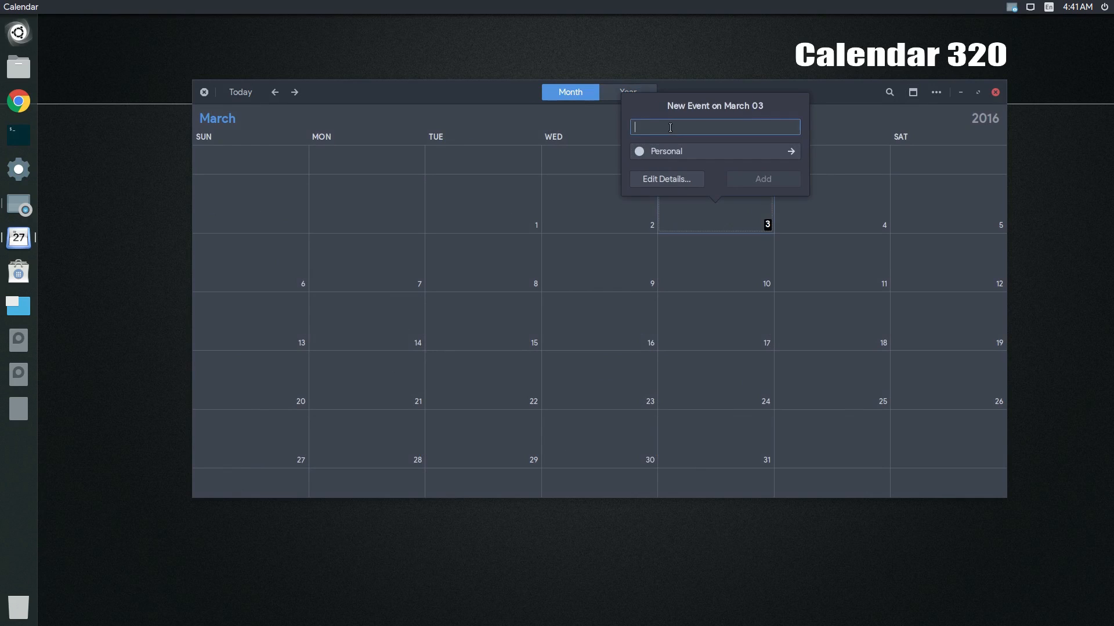
text(hey)
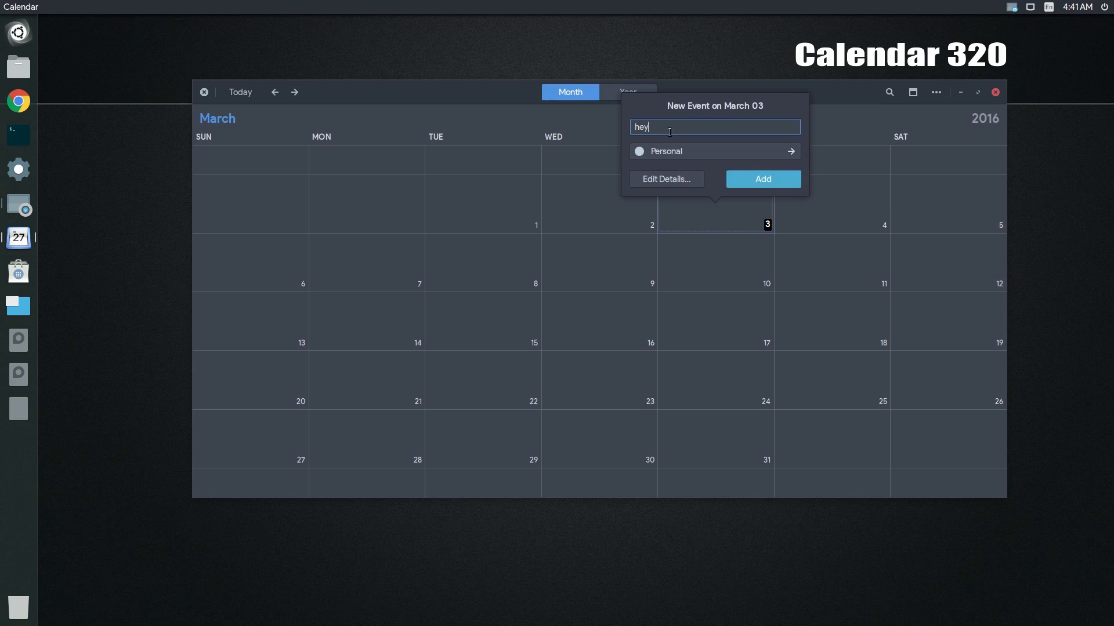
click(665, 179)
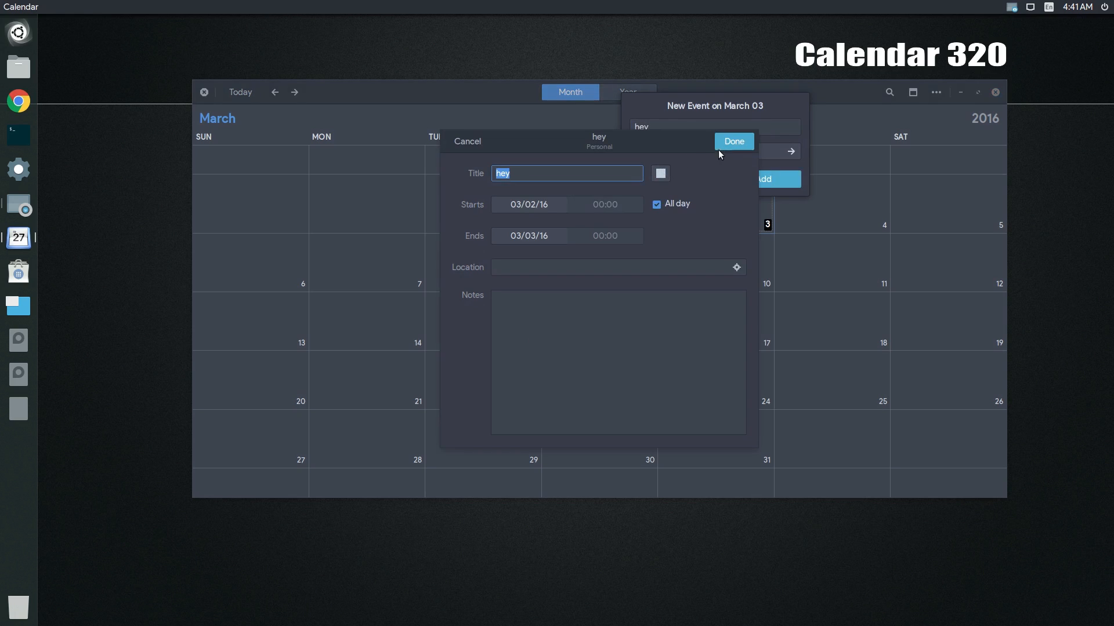
click(733, 140)
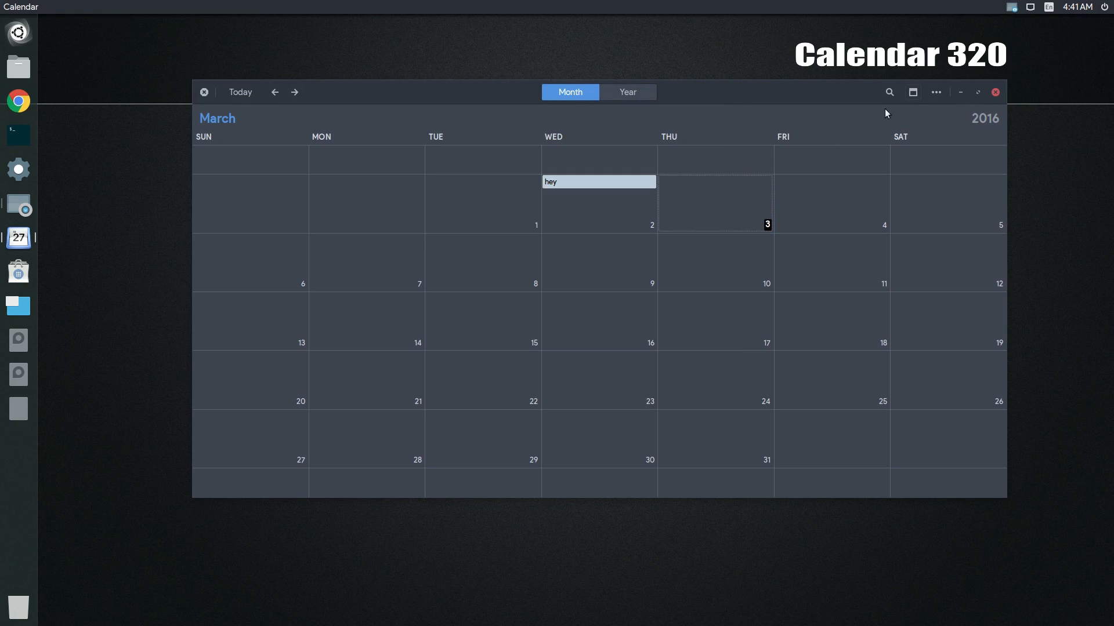
Bring up Calendar Settings from the calendars list
click(912, 91)
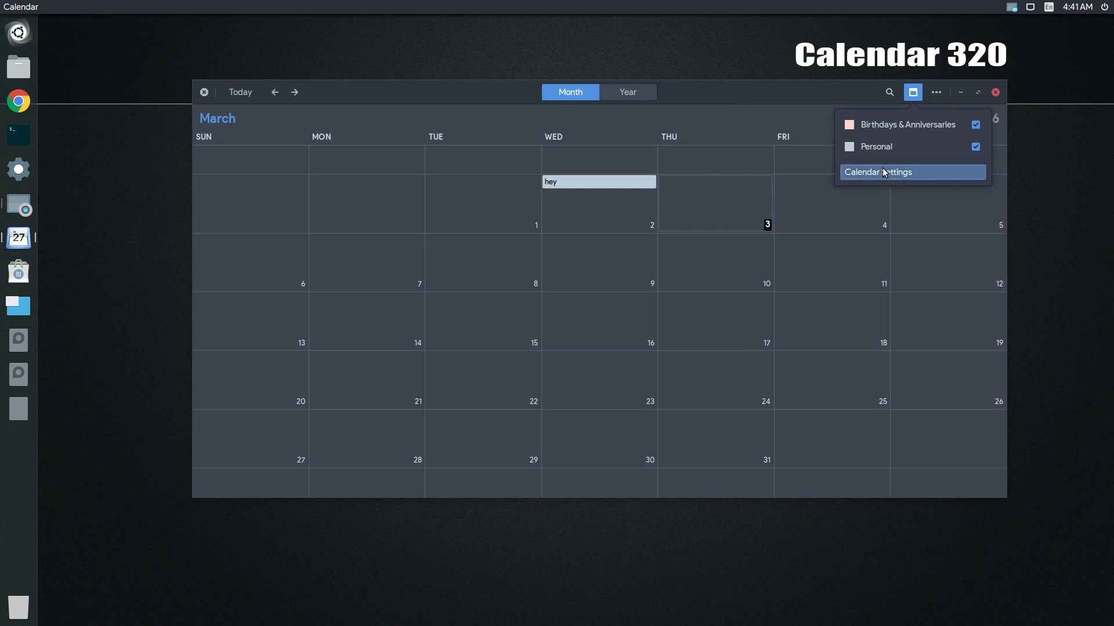
click(879, 171)
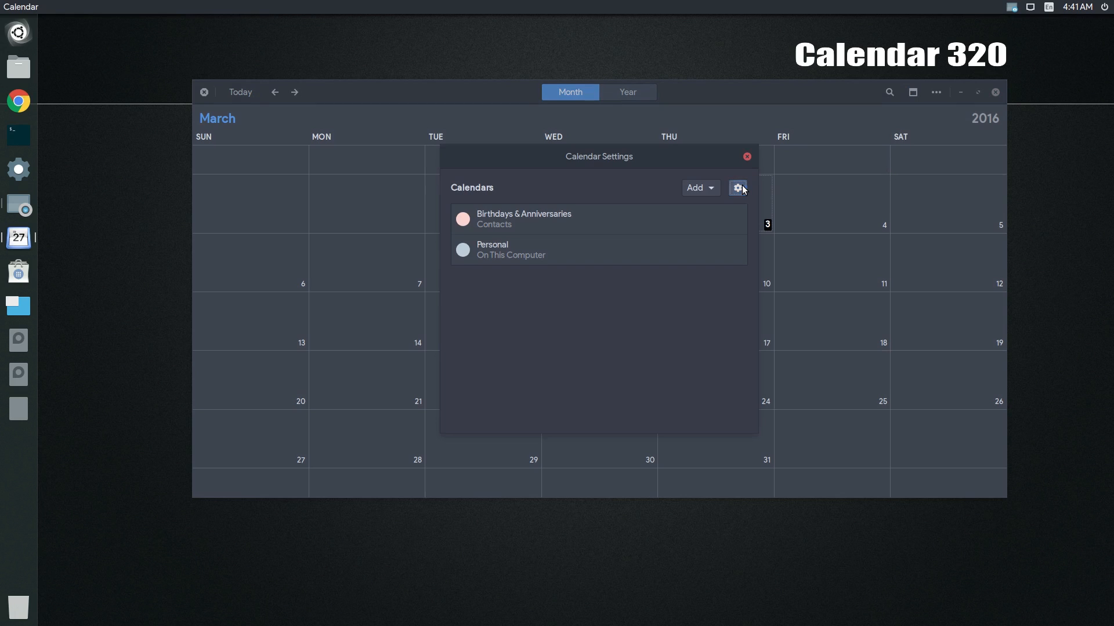
click(738, 188)
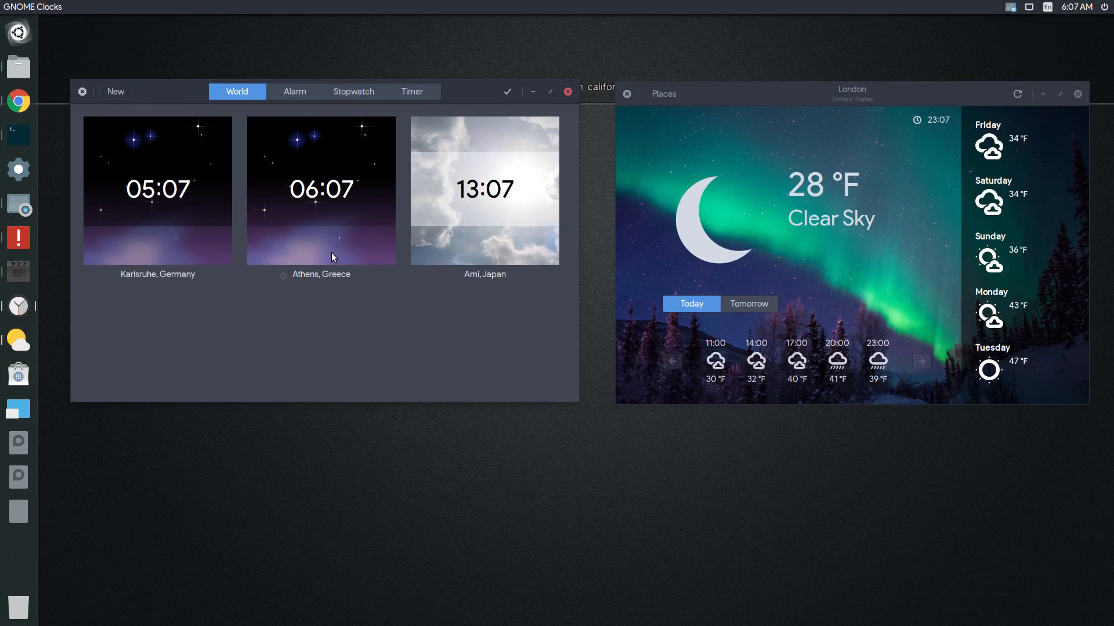
Visit Alarms, run the stopwatch with a lap, and start the countdown timer
click(293, 91)
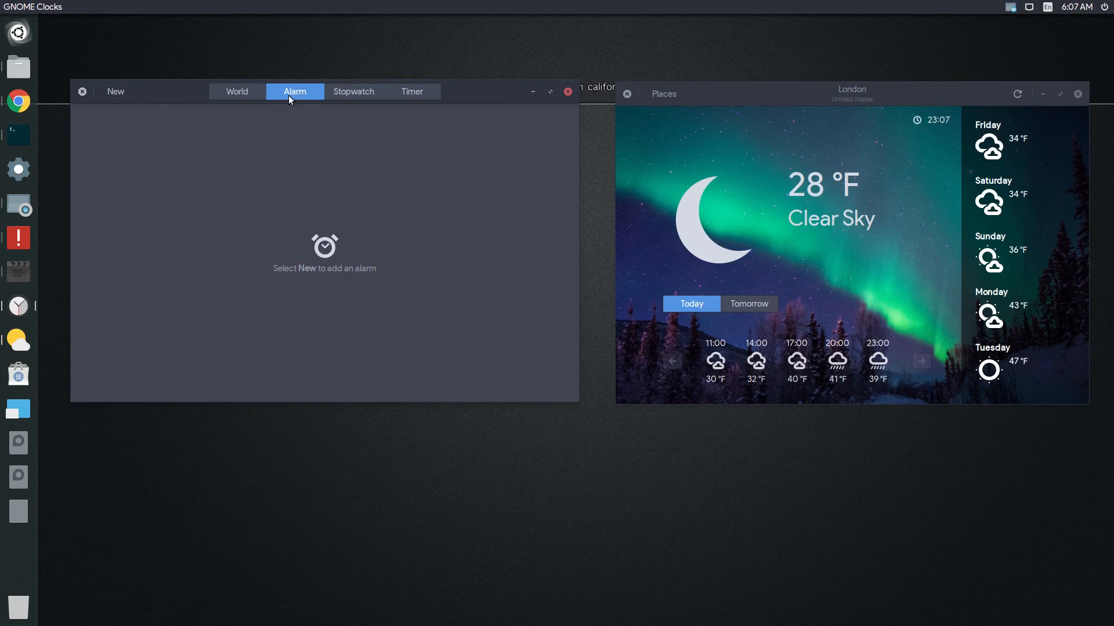
click(115, 91)
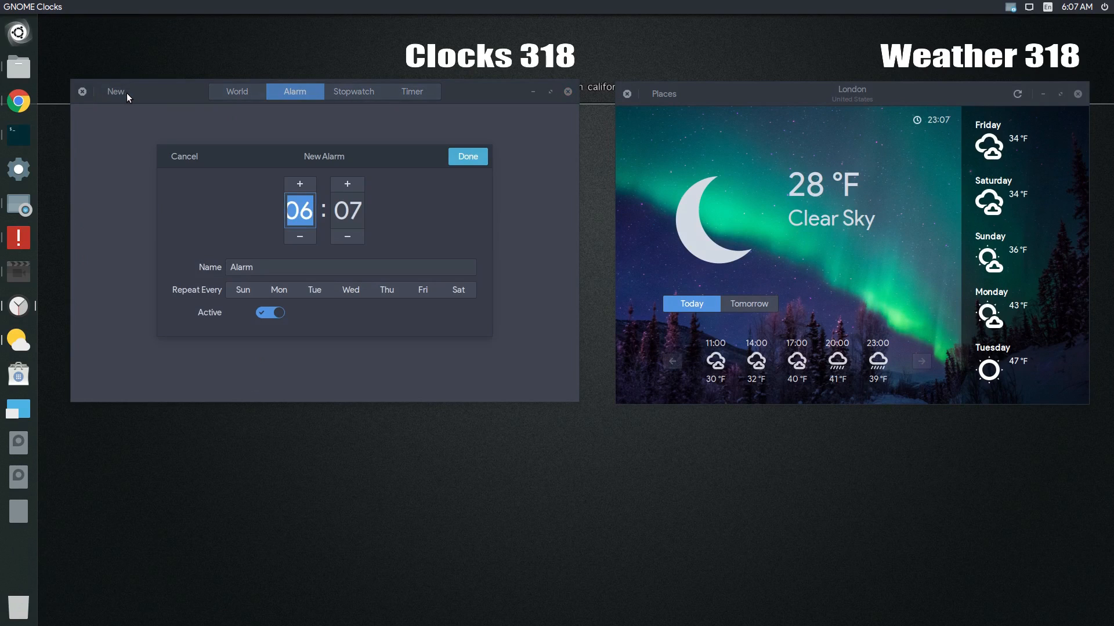
mouse_move(355, 99)
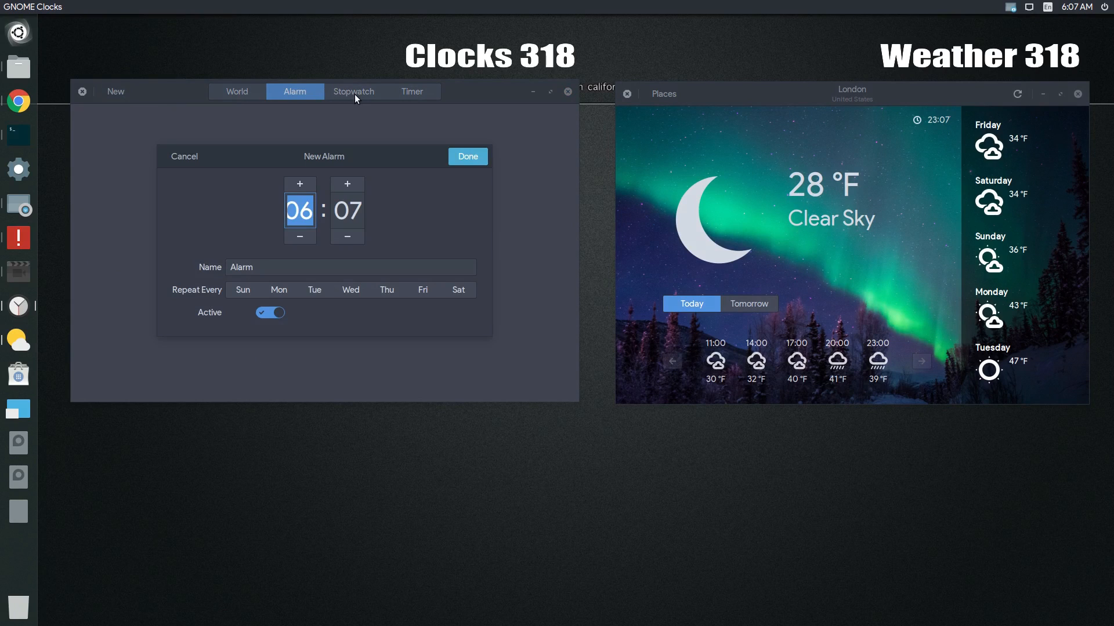
click(353, 91)
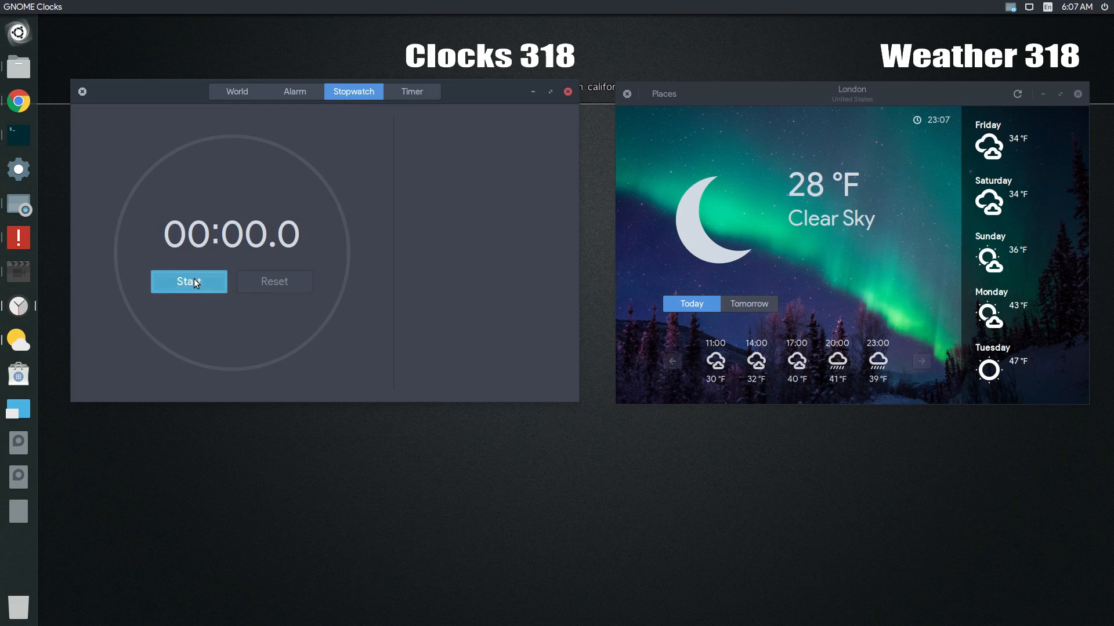
click(188, 281)
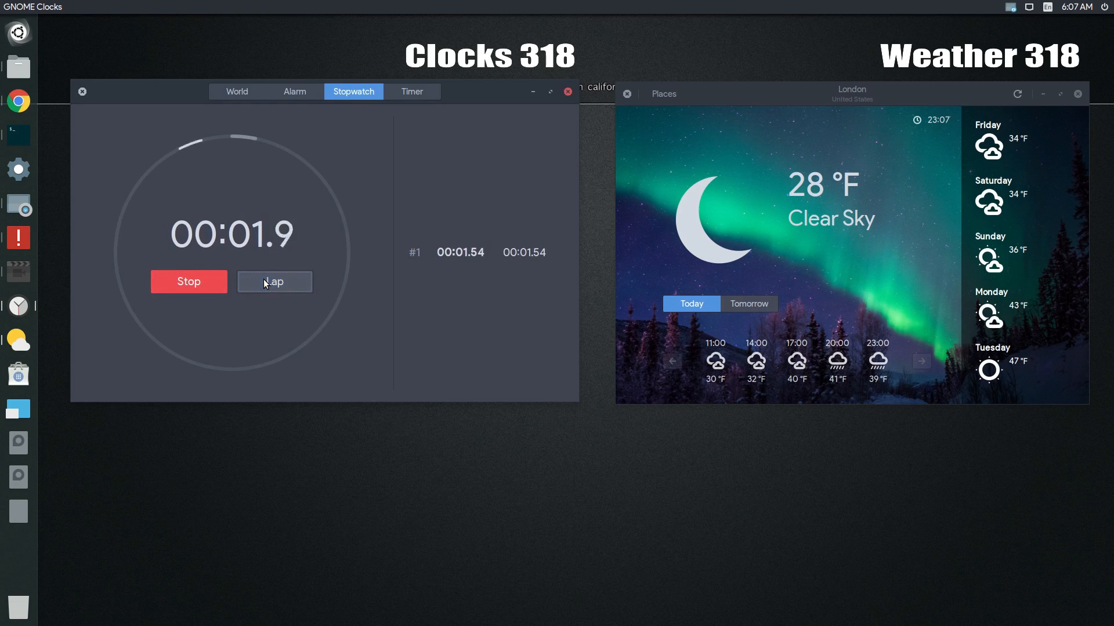
click(411, 91)
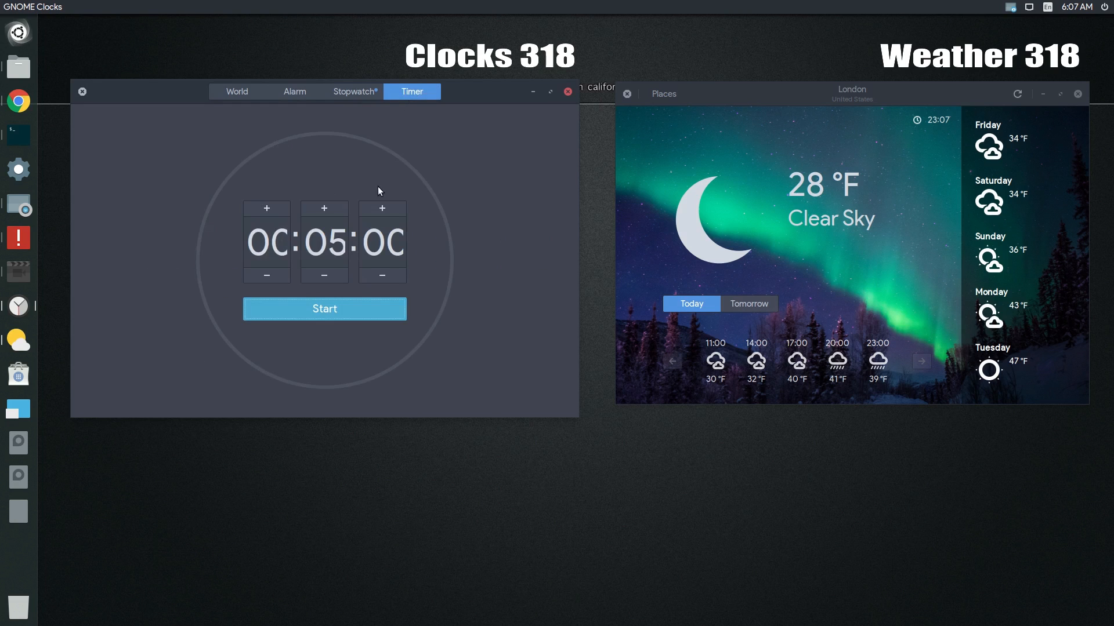
click(324, 308)
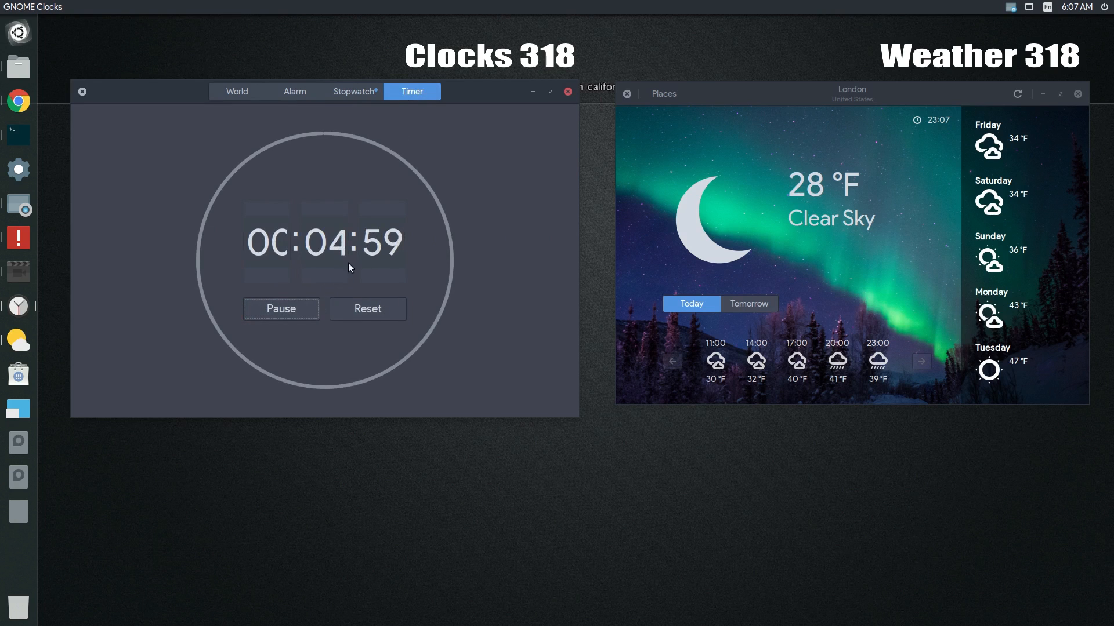
Bring up the list of weather places in GNOME Weather
click(662, 93)
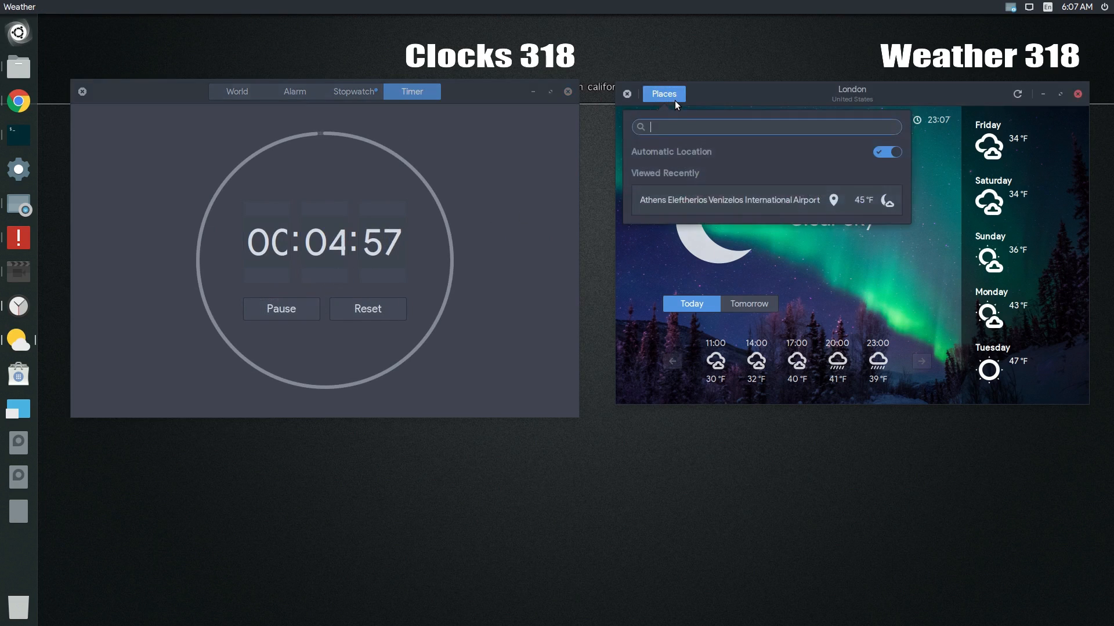
click(728, 199)
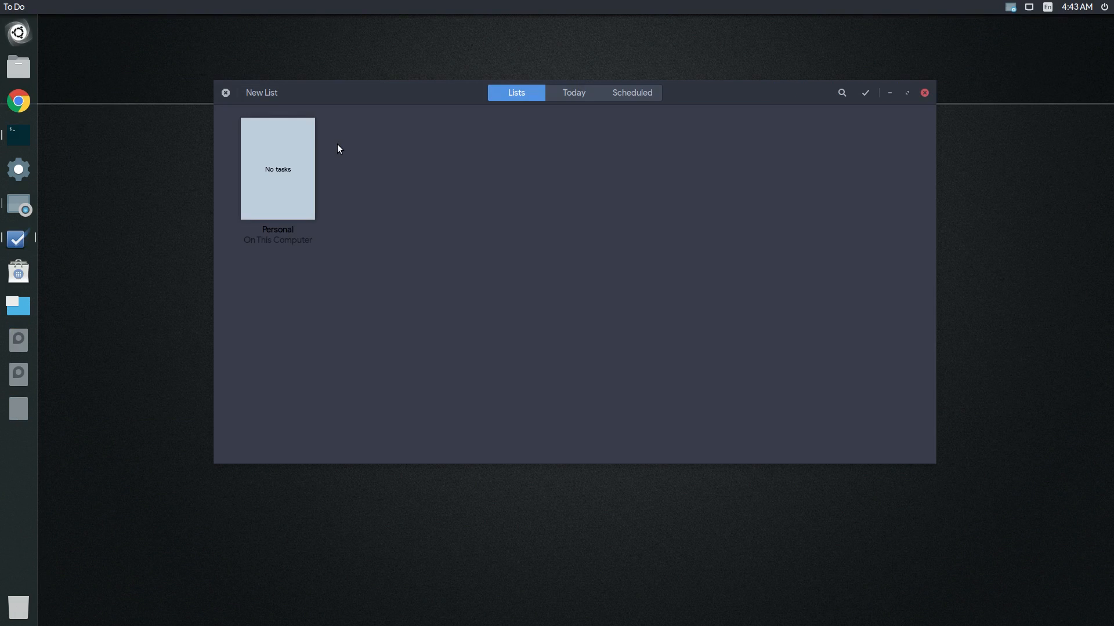
Create the list New, add the task 'new one' to it, and show the list's colour chooser
click(261, 93)
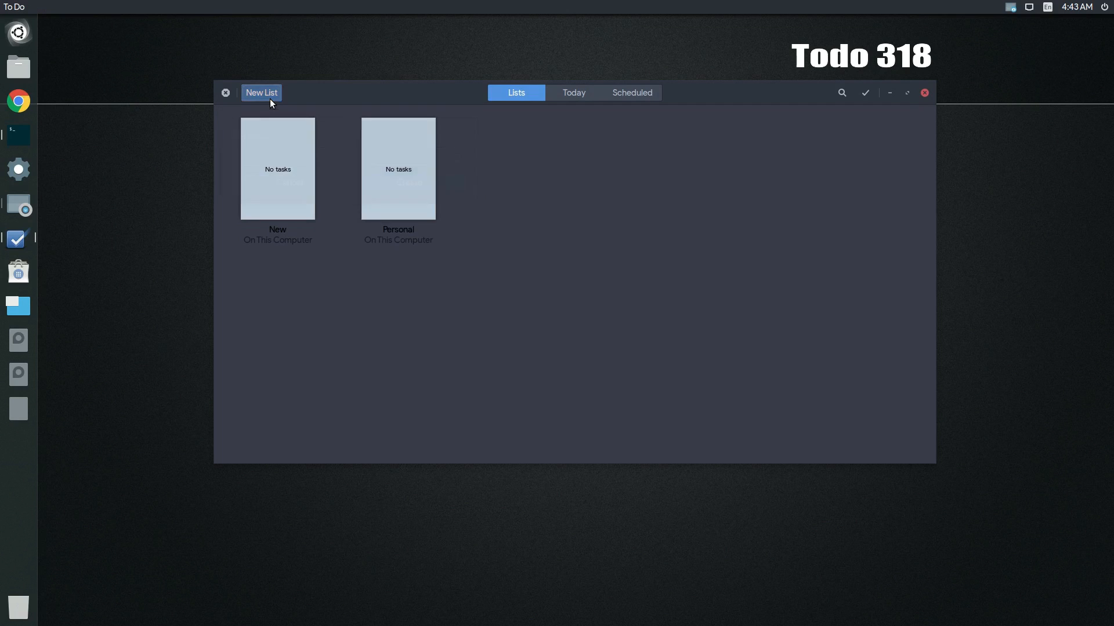
click(277, 169)
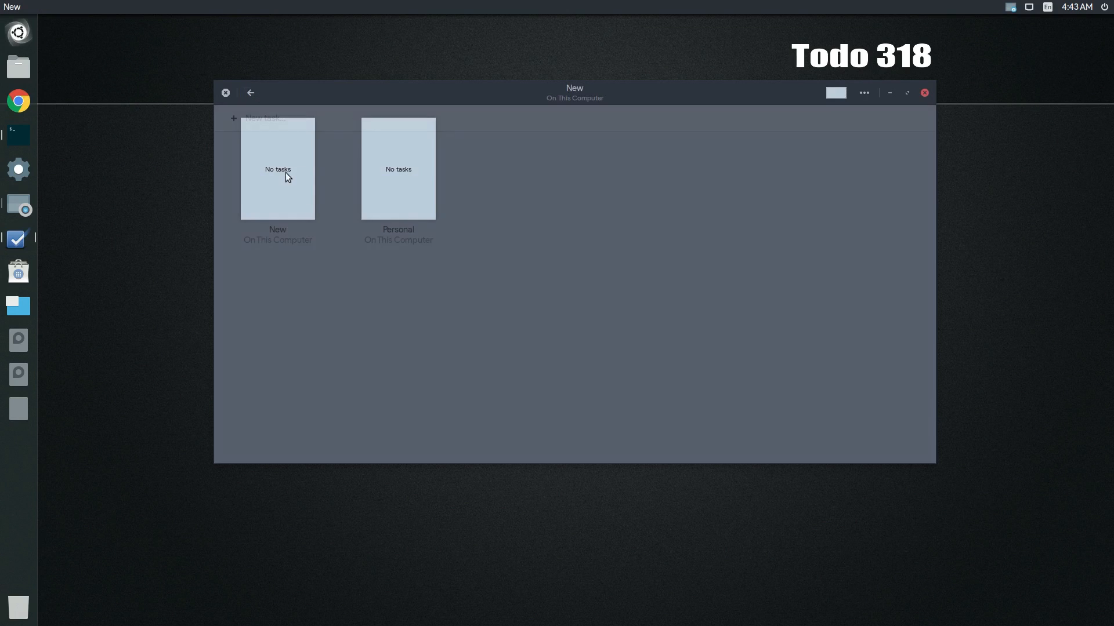
click(277, 168)
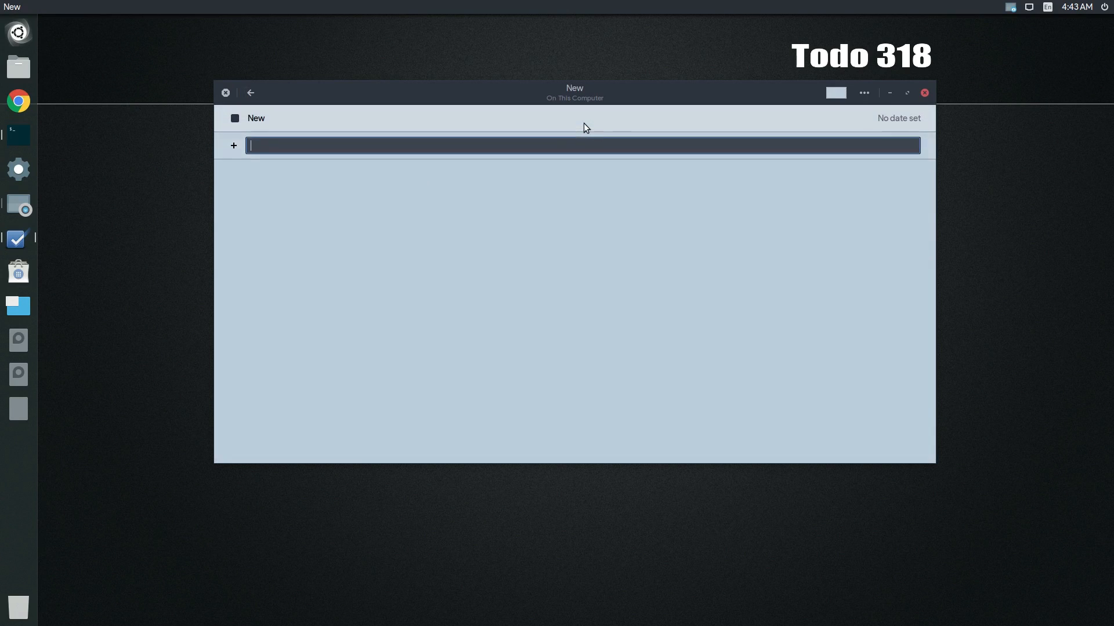
text(new one)
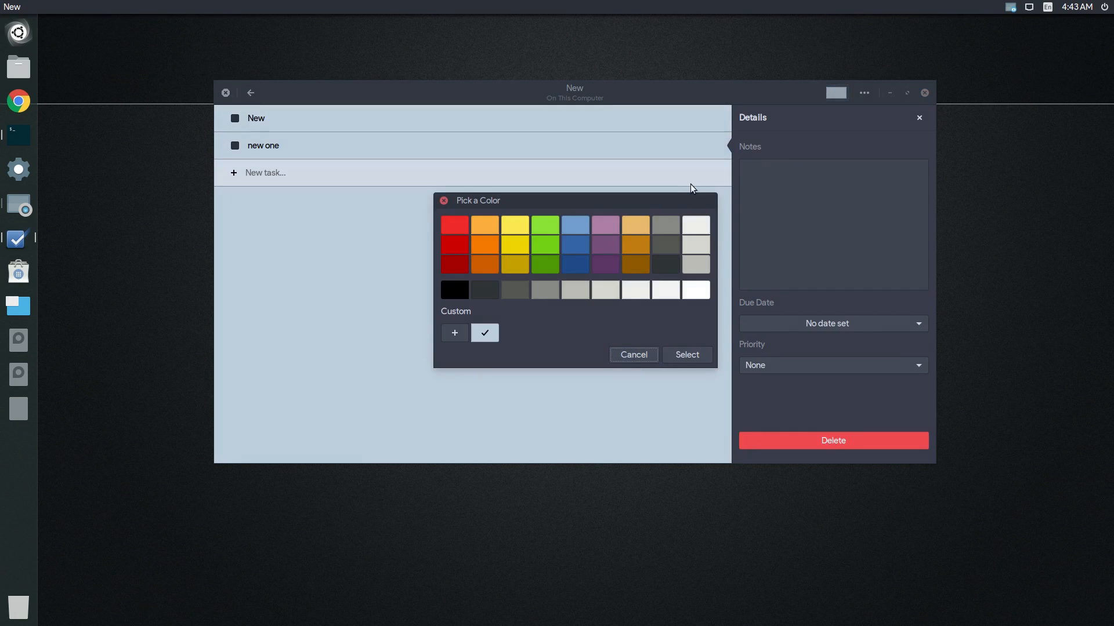
click(686, 355)
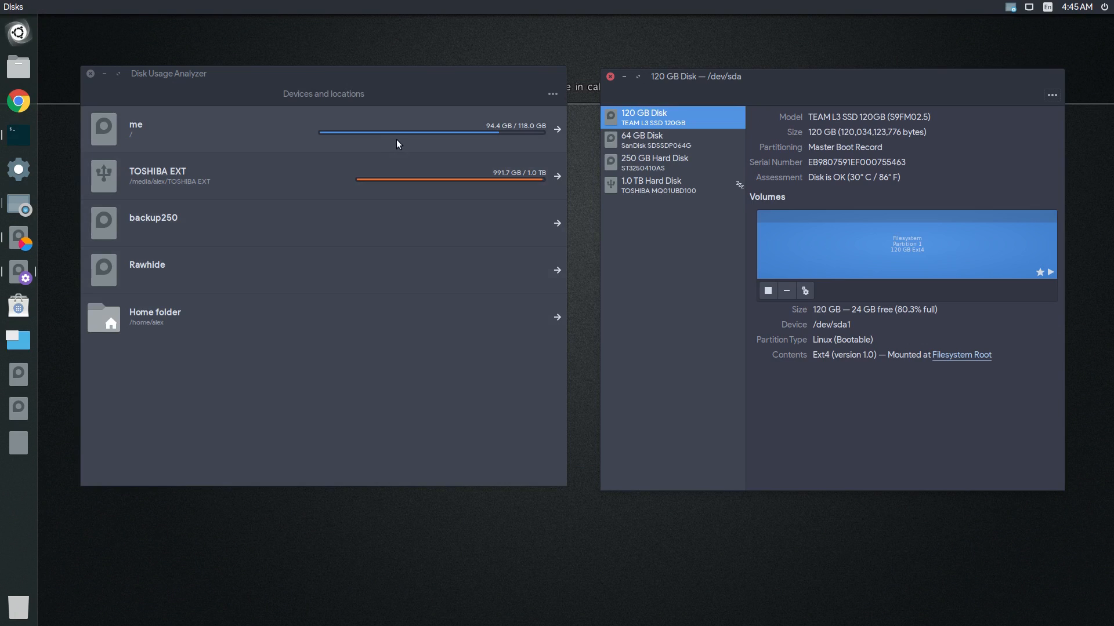
Scan the root drive's usage in Disk Usage Analyzer and dismiss the permission error bar
click(323, 129)
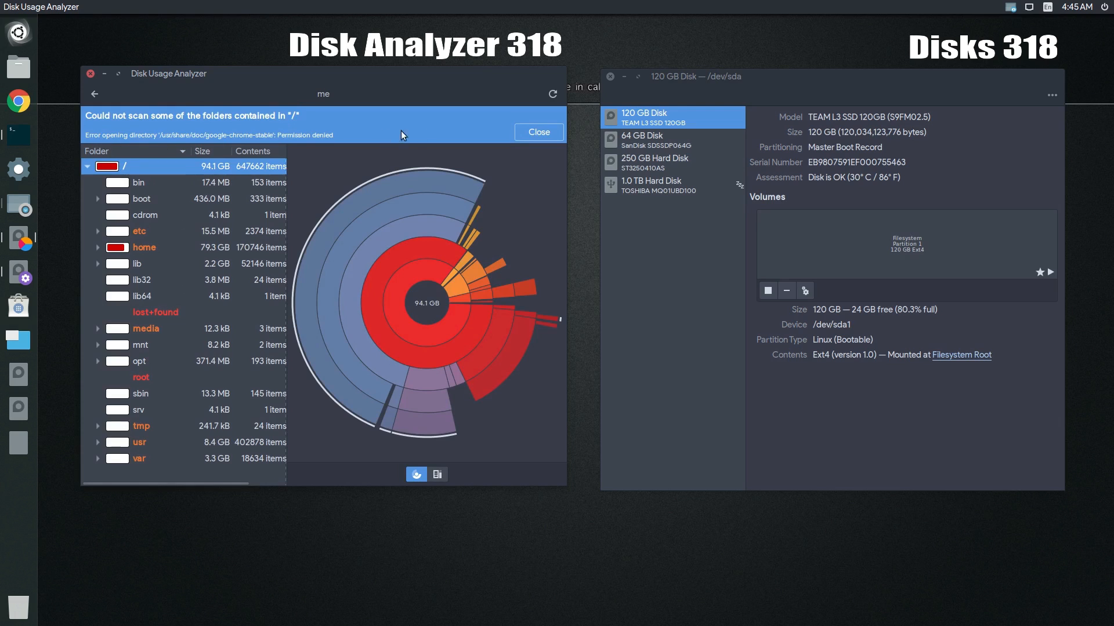
click(537, 132)
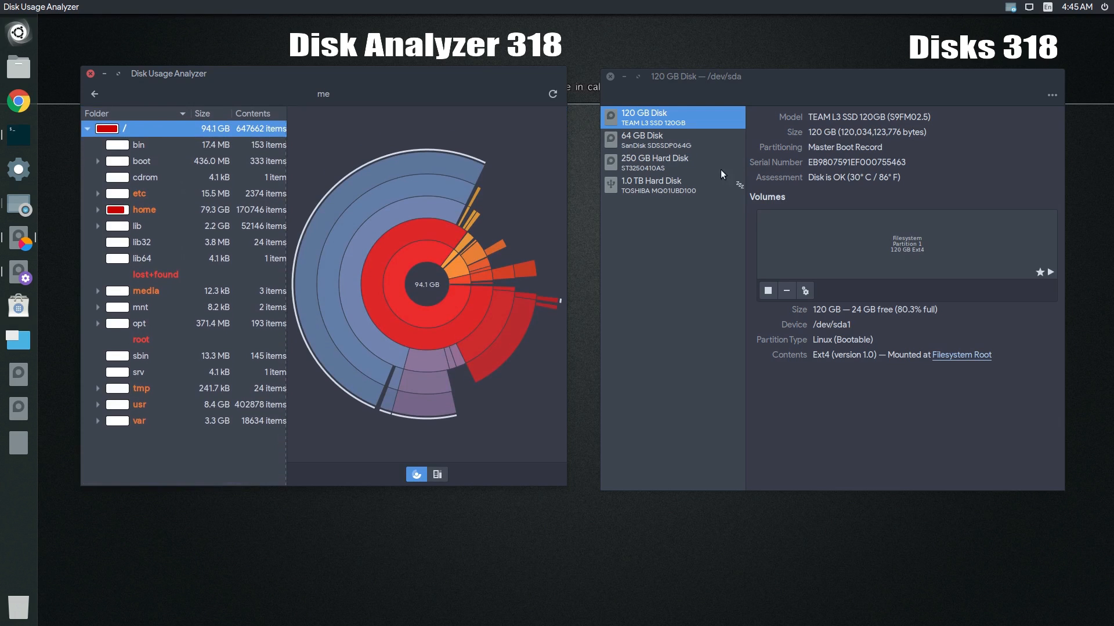
Bring up the Format Disk dialog for the 120 GB disk in GNOME Disks
click(905, 244)
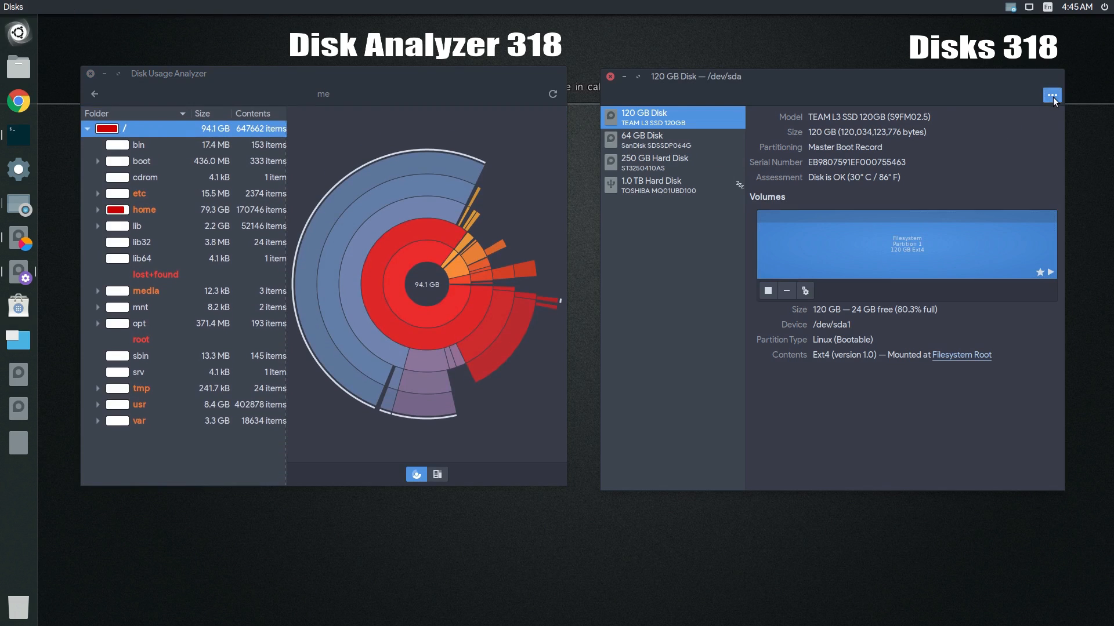
click(1052, 95)
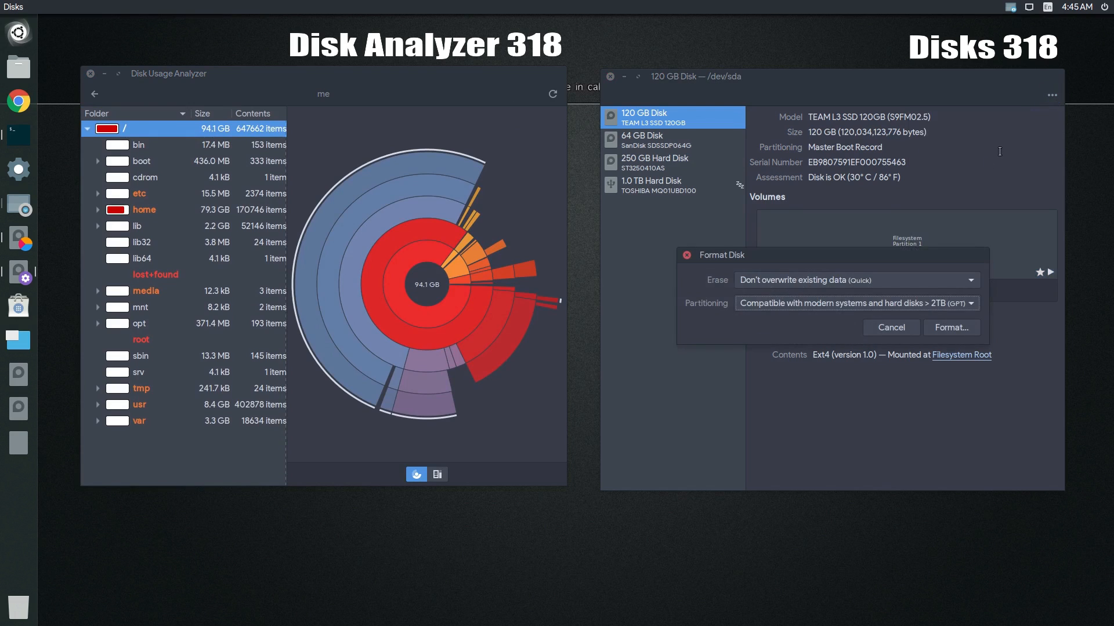
mouse_move(890, 327)
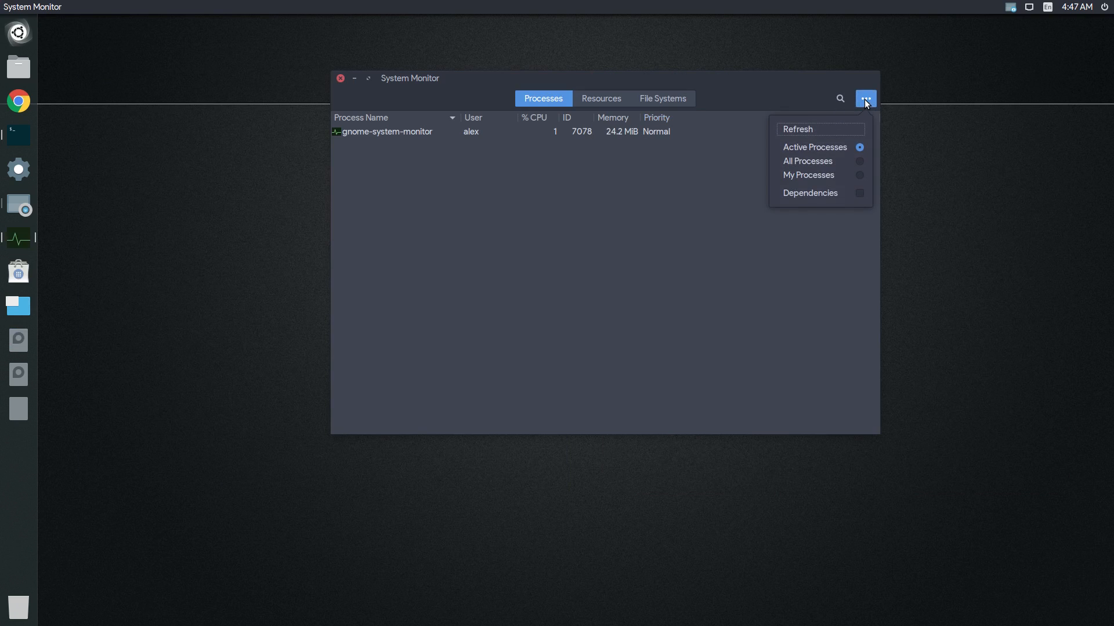
Switch System Monitor to All Processes and view appcenter-daemon's properties, then close them
click(809, 175)
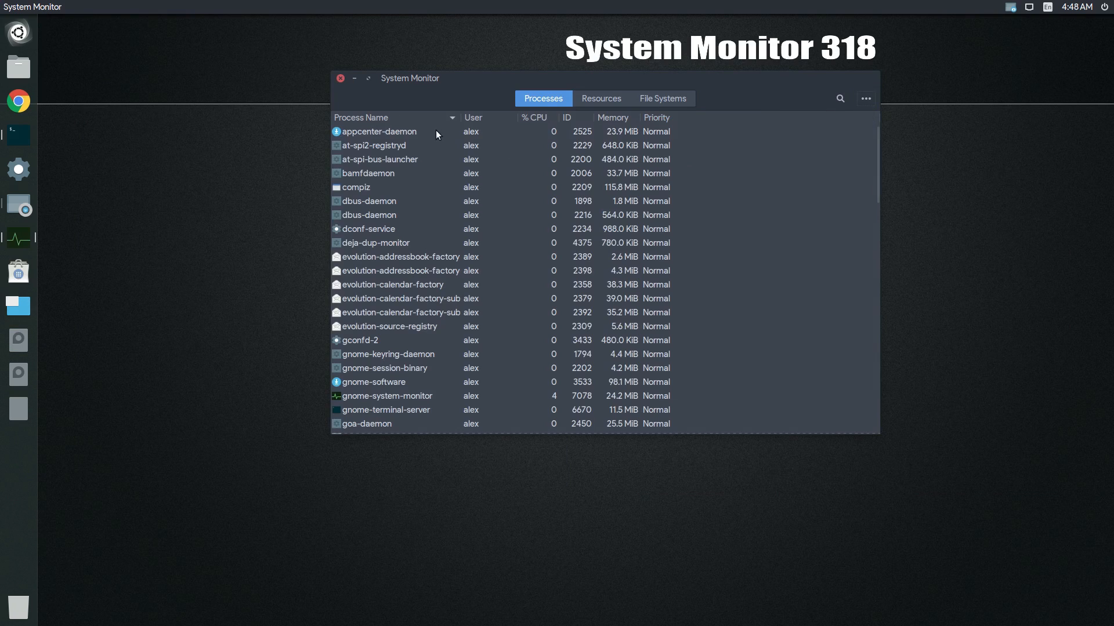
click(381, 131)
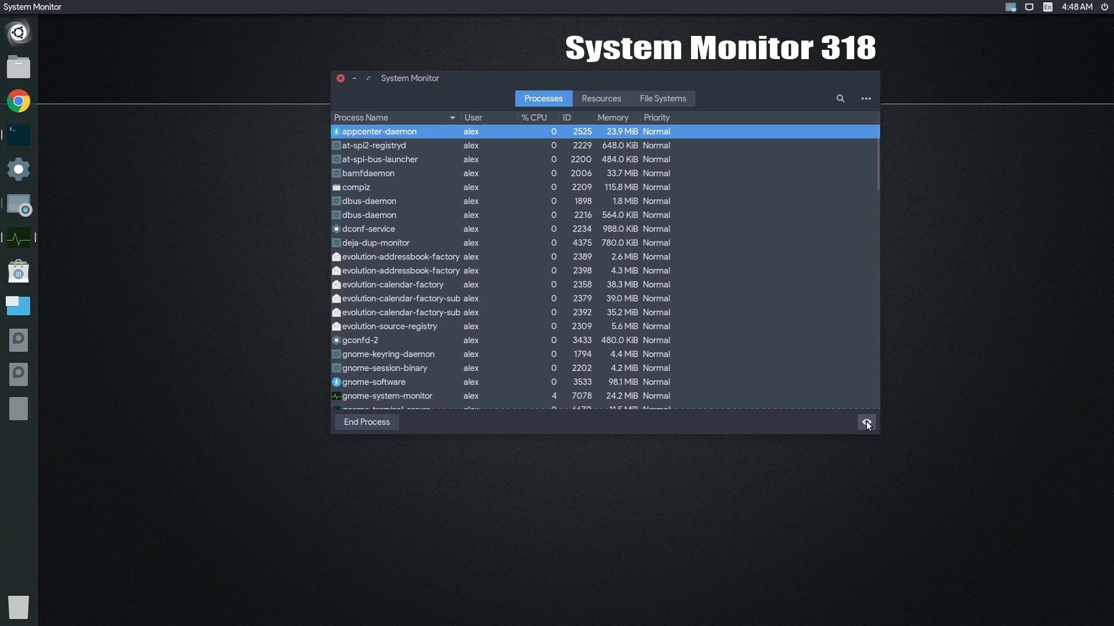
click(866, 422)
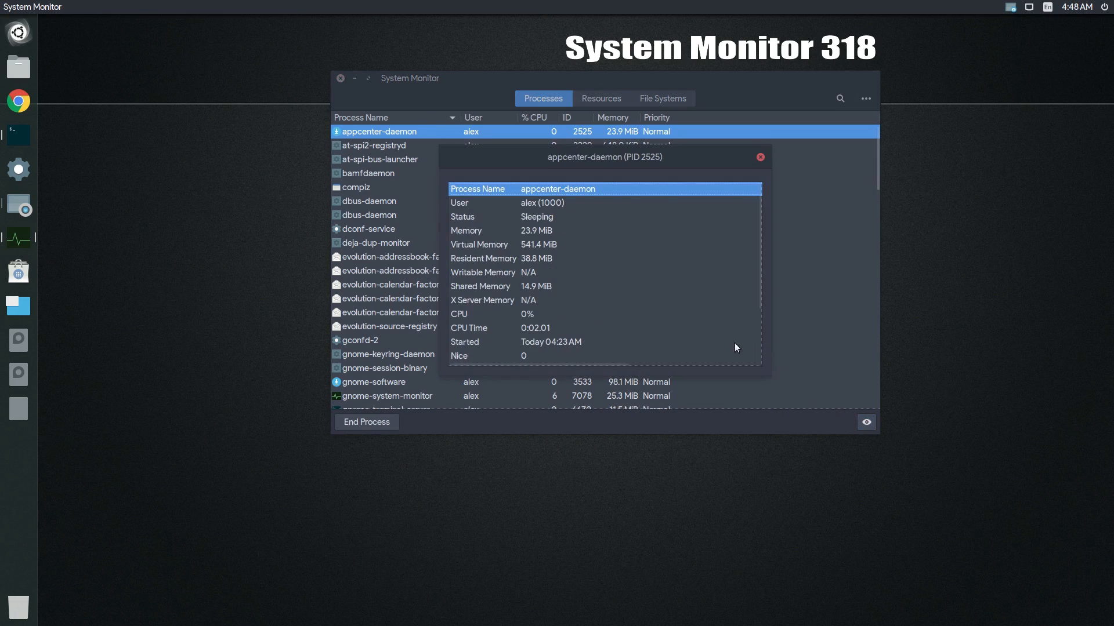
click(759, 156)
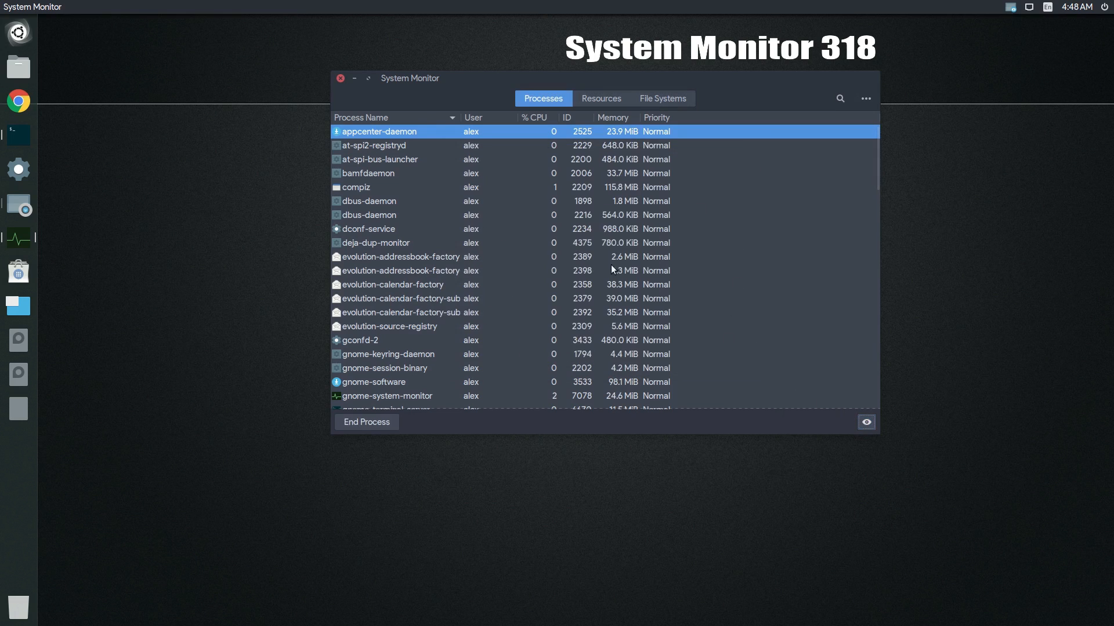
click(367, 423)
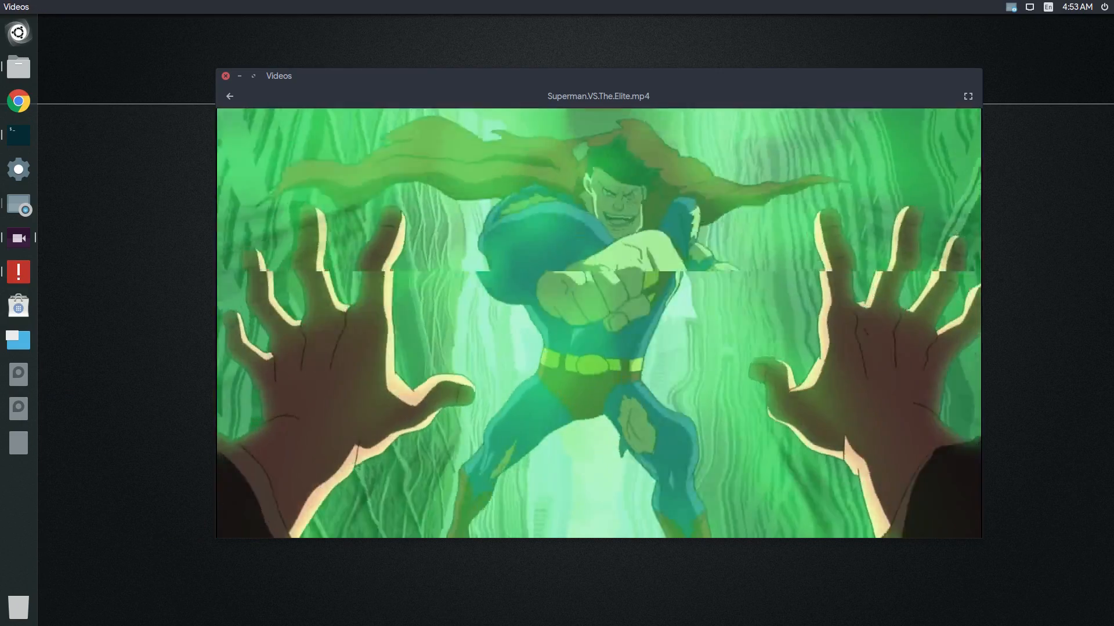
Go back from Superman.VS.The.Elite.mp4 to the Videos library and switch to the Channels view
click(930, 505)
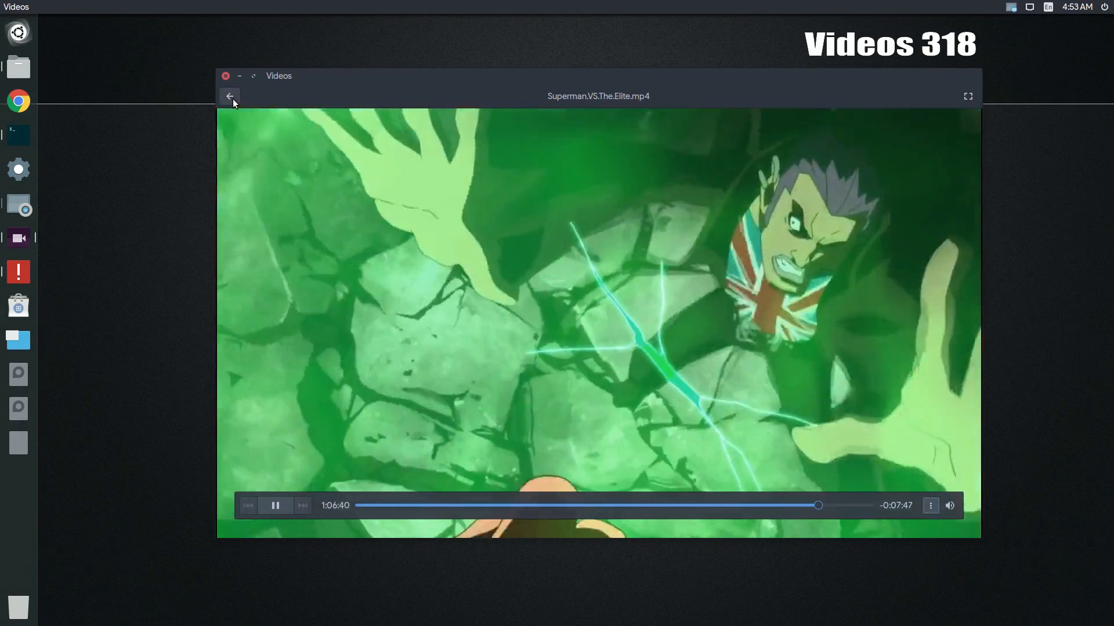
click(229, 96)
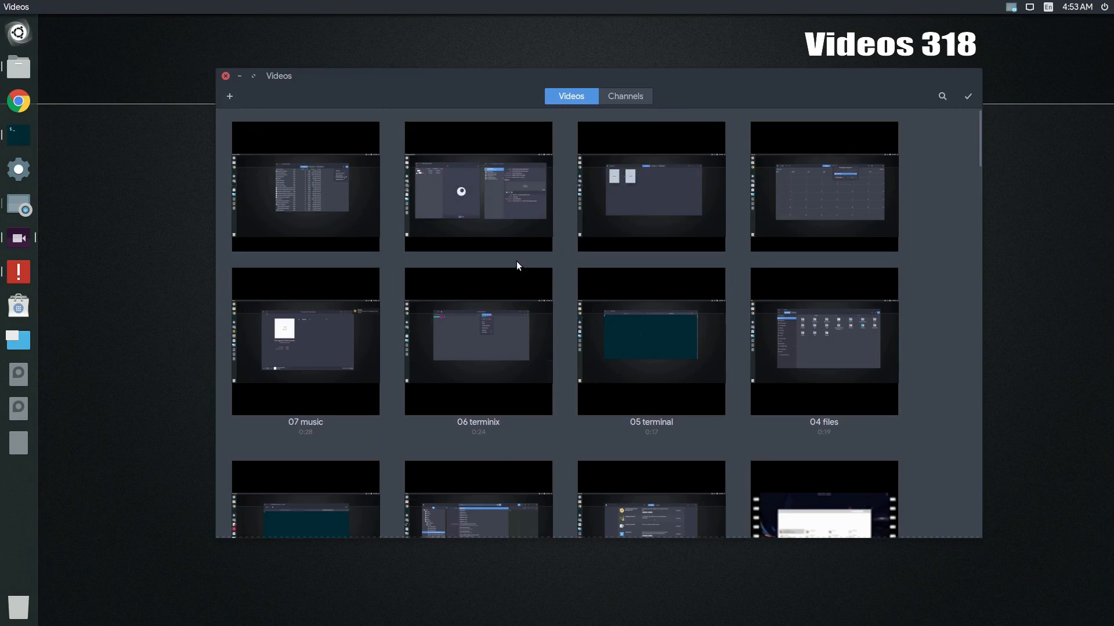
scroll(down, 3)
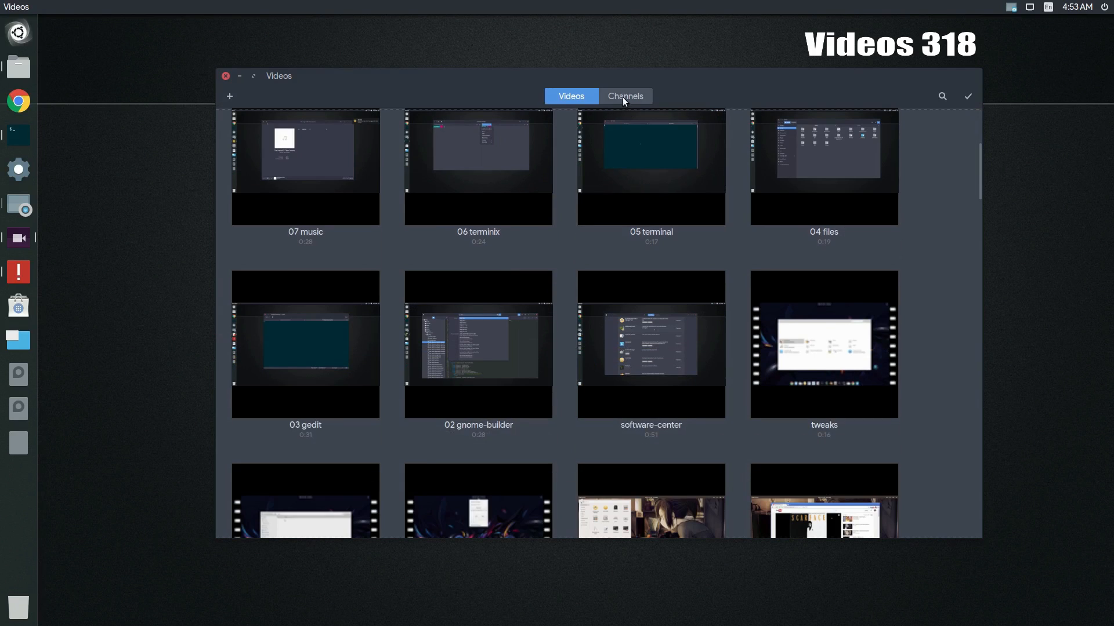
click(624, 96)
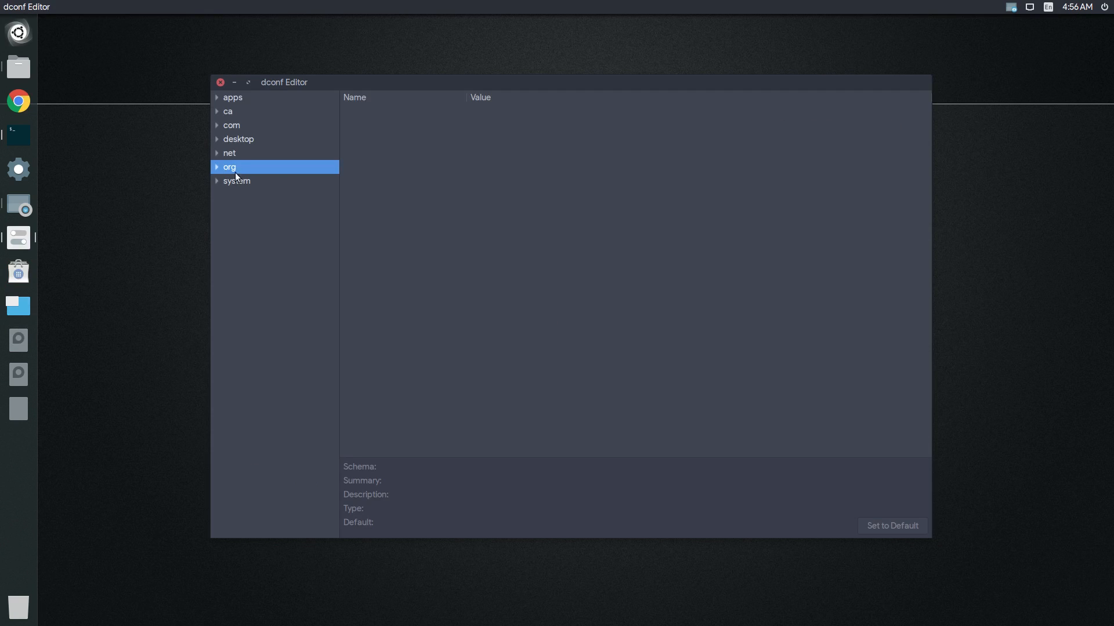
Expand org, gtk and settings in dconf Editor to show color-chooser, debug and file-chooser
click(217, 167)
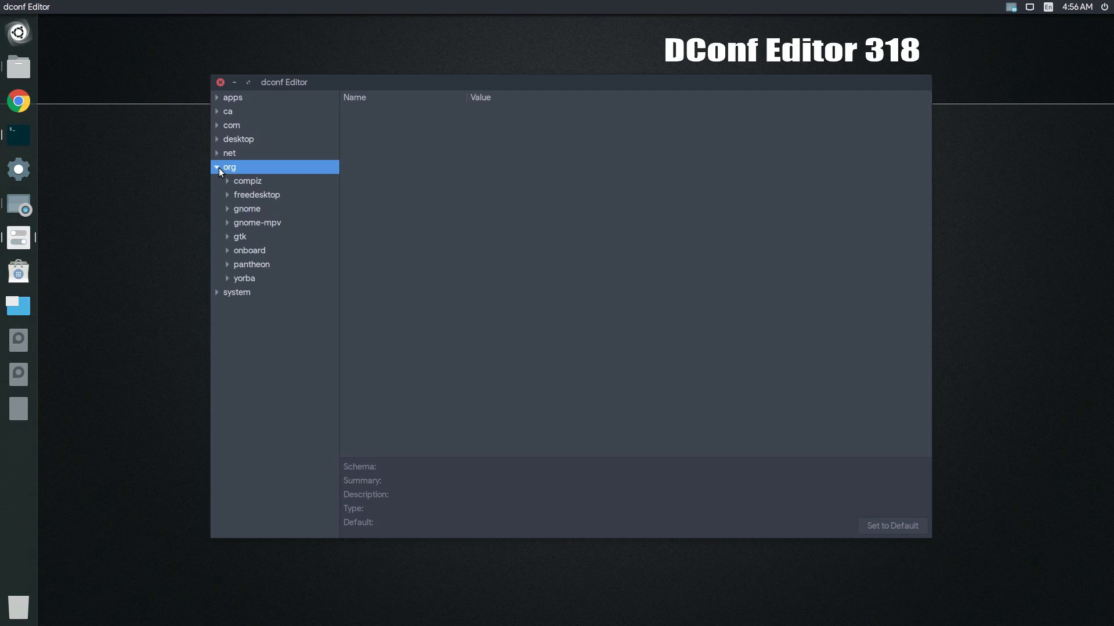
click(240, 237)
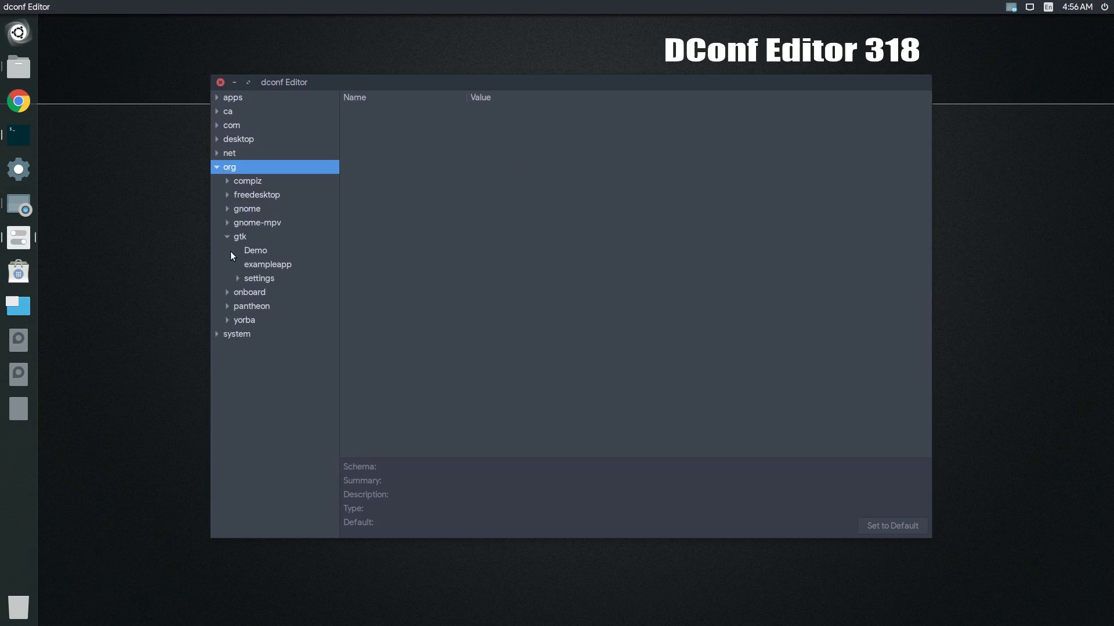
click(258, 277)
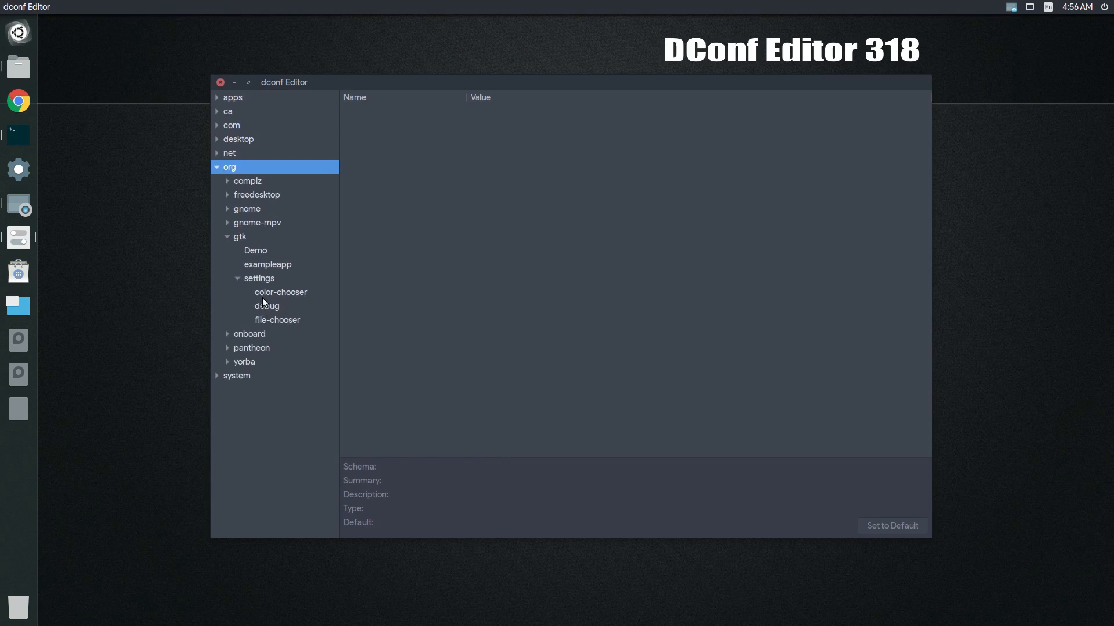
click(277, 320)
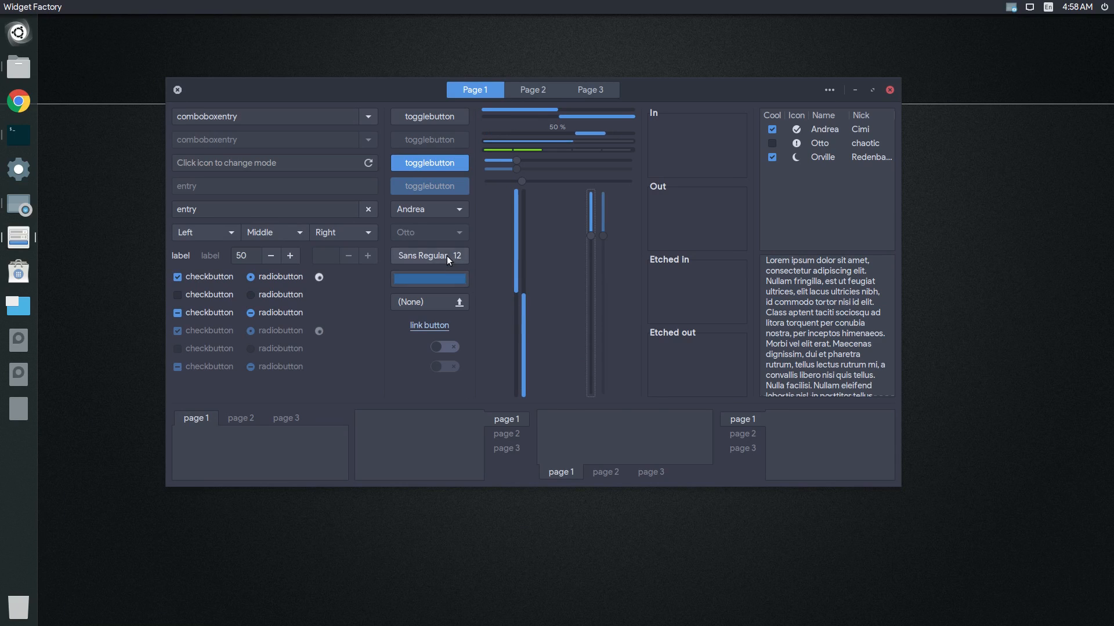
Cancel the font chooser unchanged and set the sample colour to pale grey
click(430, 255)
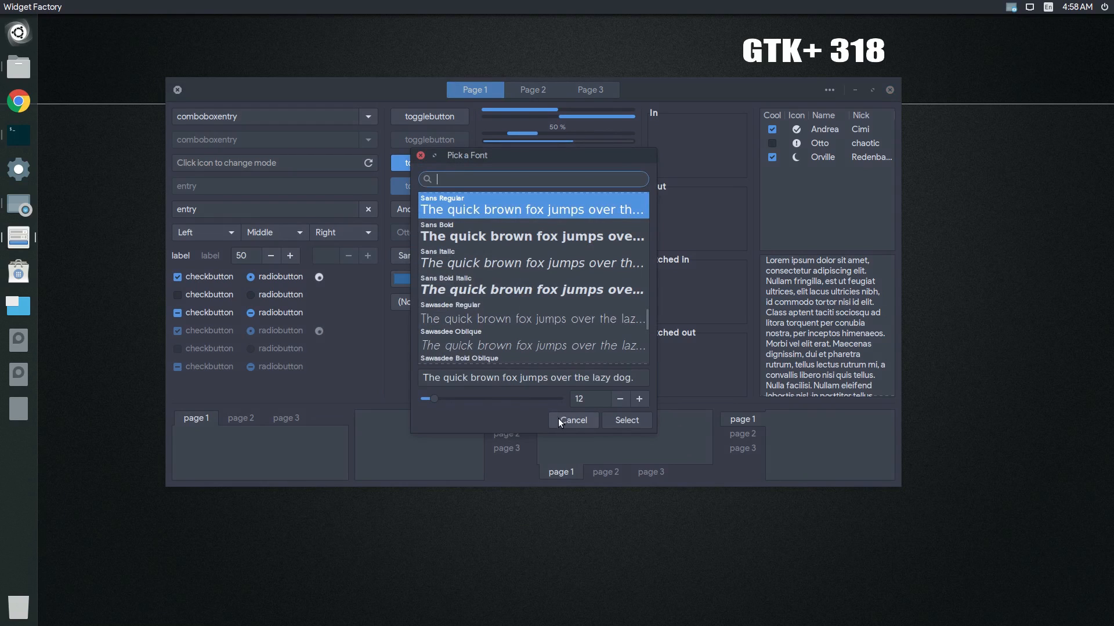
click(572, 420)
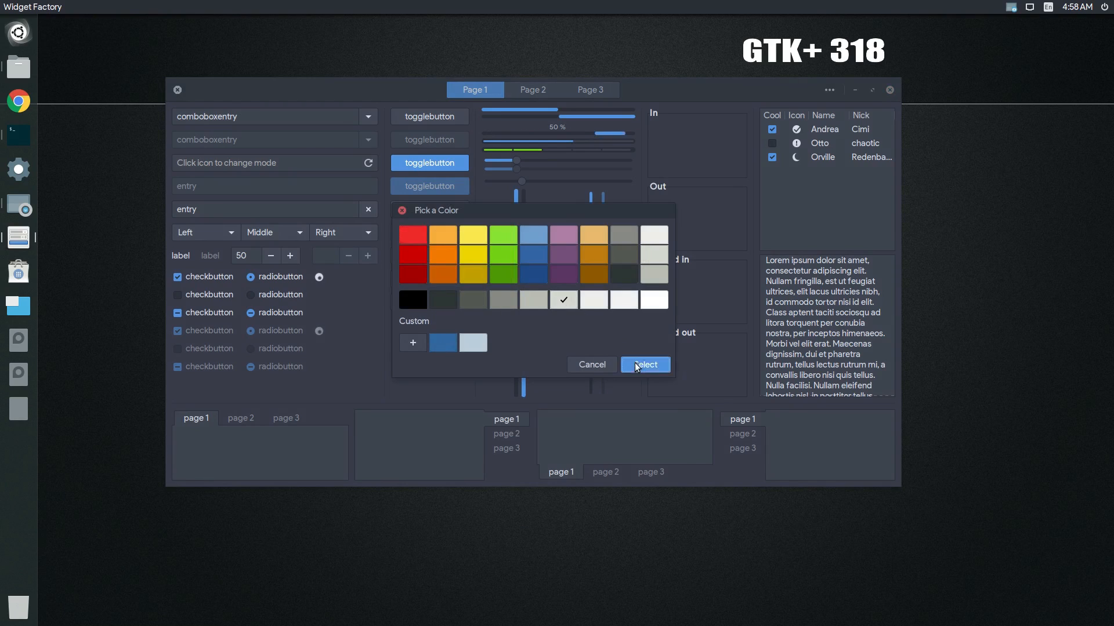
click(643, 364)
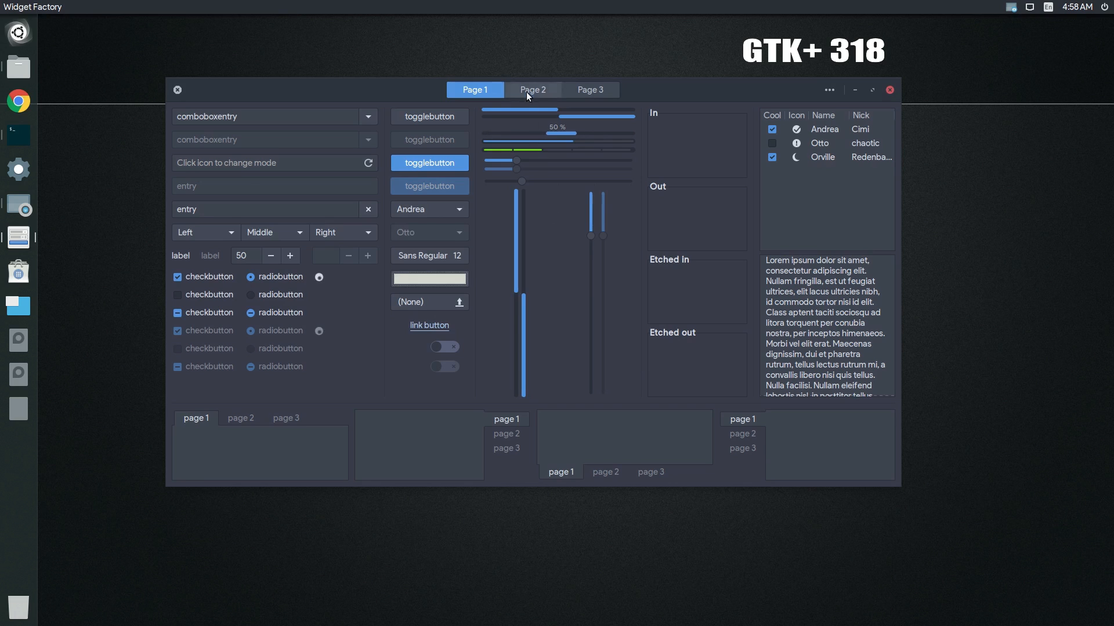
View the Page 2 widgets, then close the GTK Widget Factory window
click(532, 89)
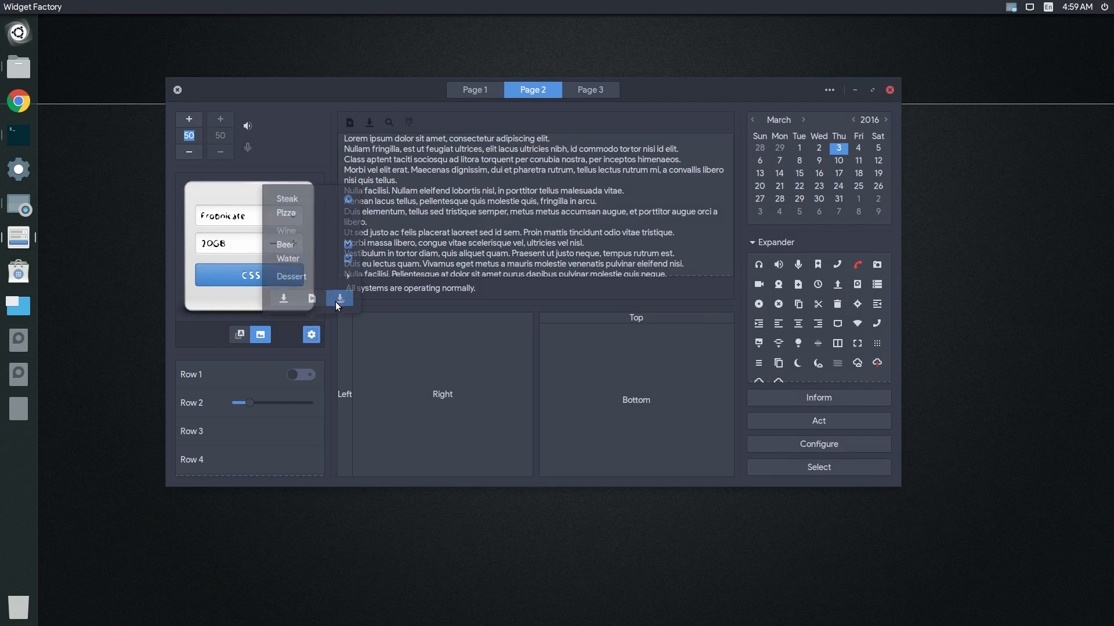
click(889, 90)
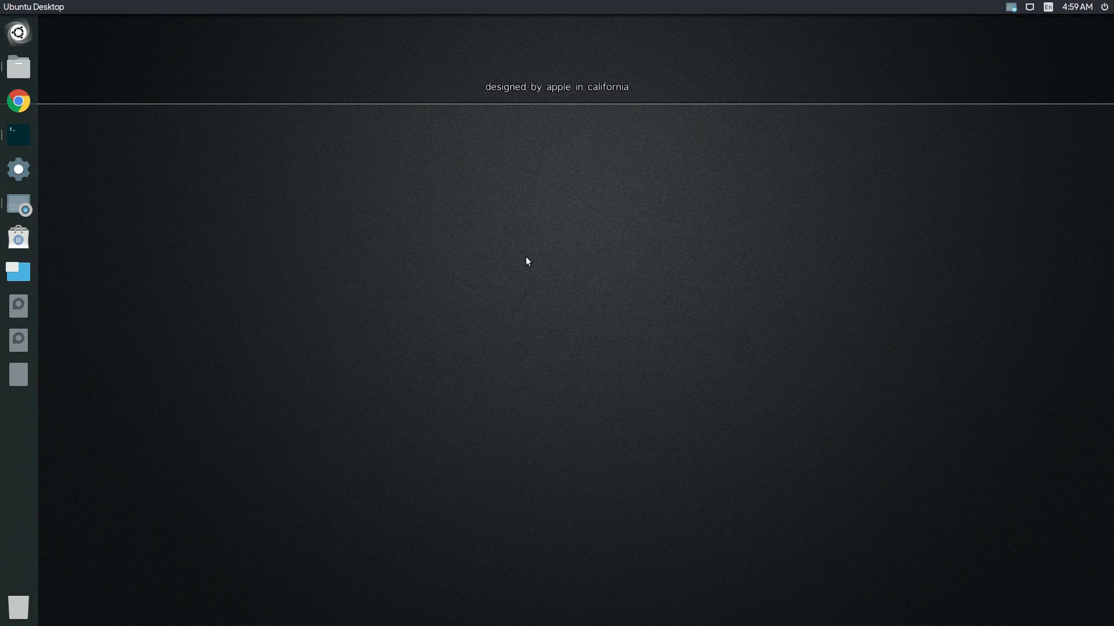